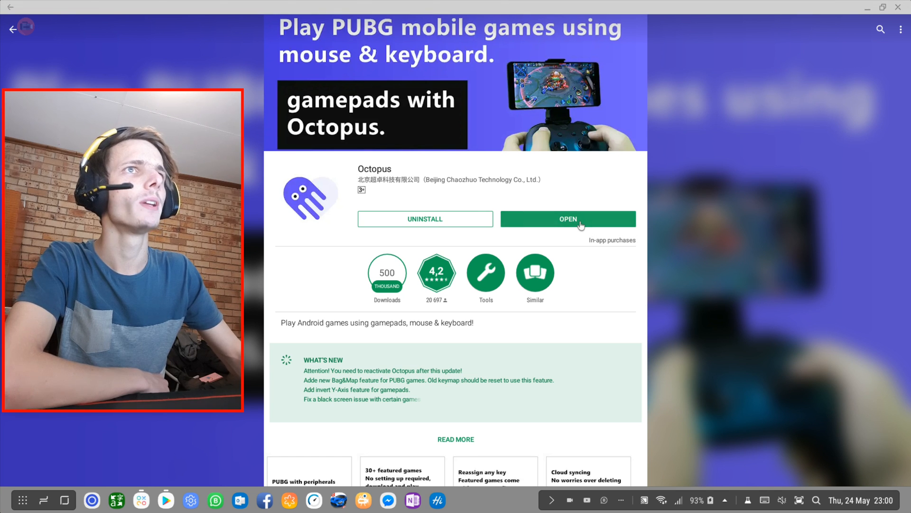
Launch the installed Octopus app from its Google Play store page
{"action": "left_click", "coordinate": [568, 218]}
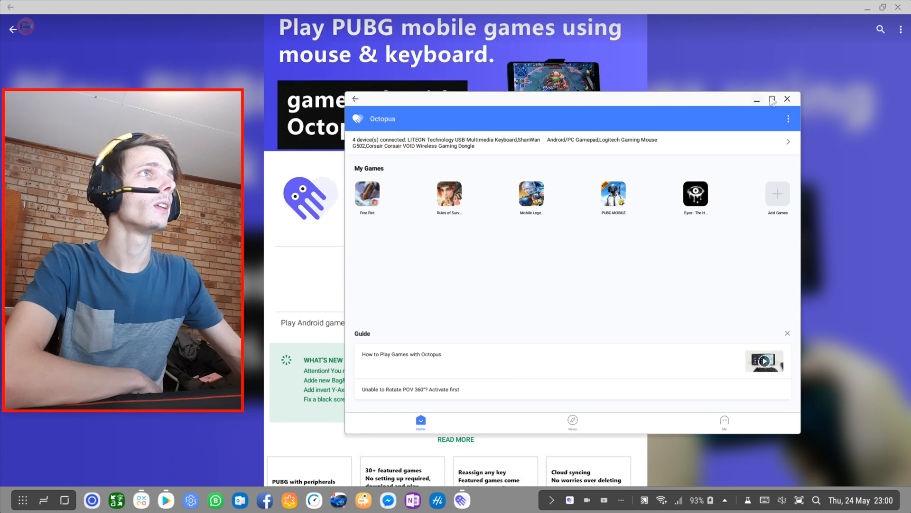
Maximize the Octopus window to fill the screen
{"action": "left_click", "coordinate": [773, 99]}
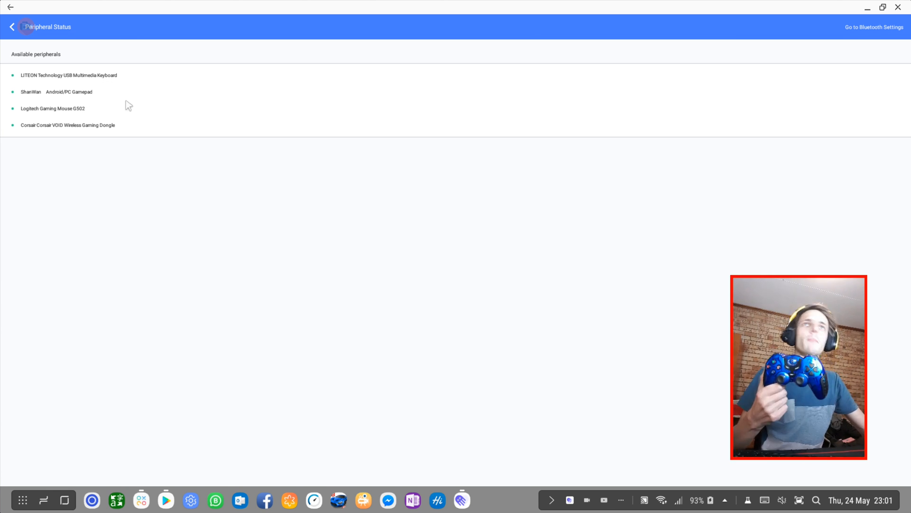
{"action": "mouse_move", "coordinate": [77, 116]}
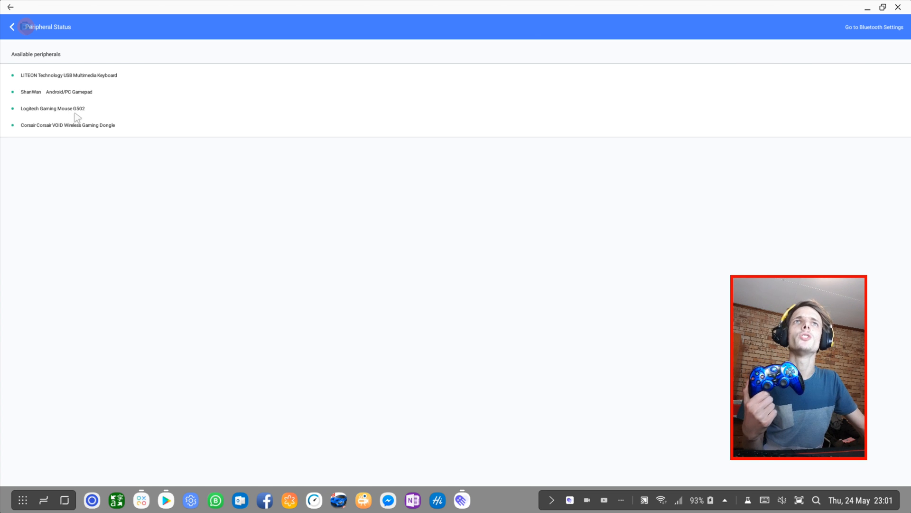
{"action": "mouse_move", "coordinate": [342, 378]}
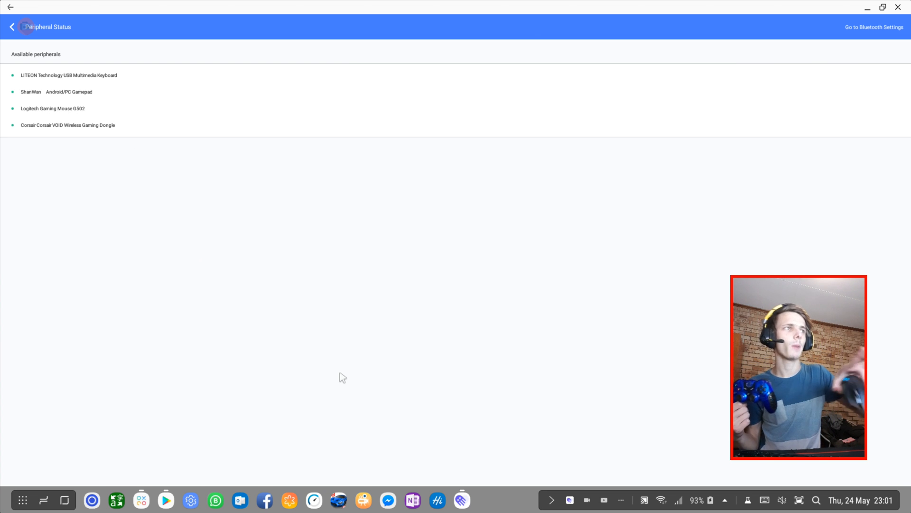
{"action": "mouse_move", "coordinate": [78, 137]}
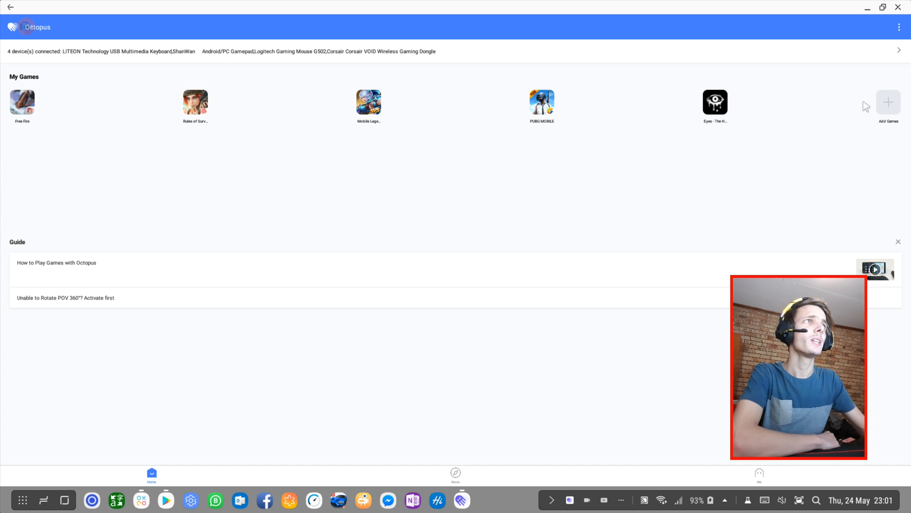
{"action": "mouse_move", "coordinate": [134, 286]}
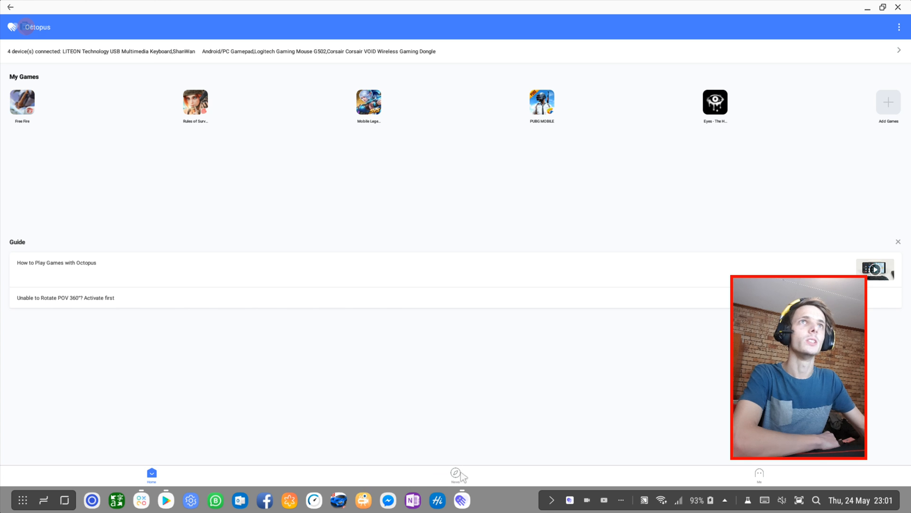
Switch to the Me tab to view the account and settings options
{"action": "left_click", "coordinate": [759, 476]}
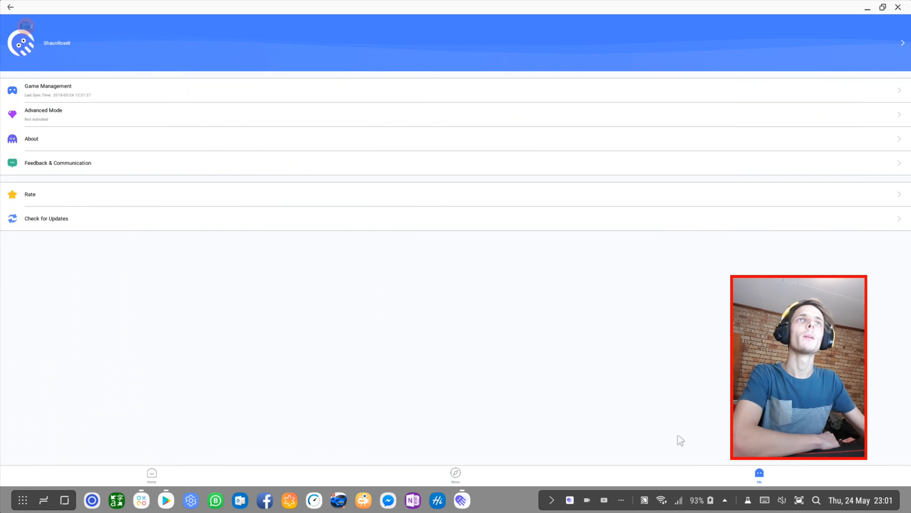
{"action": "mouse_move", "coordinate": [91, 68]}
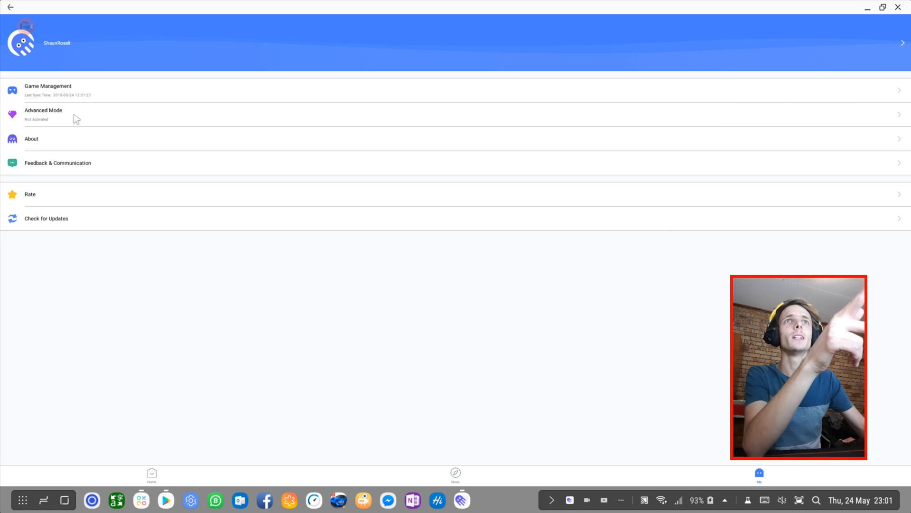
{"action": "left_click", "coordinate": [43, 114]}
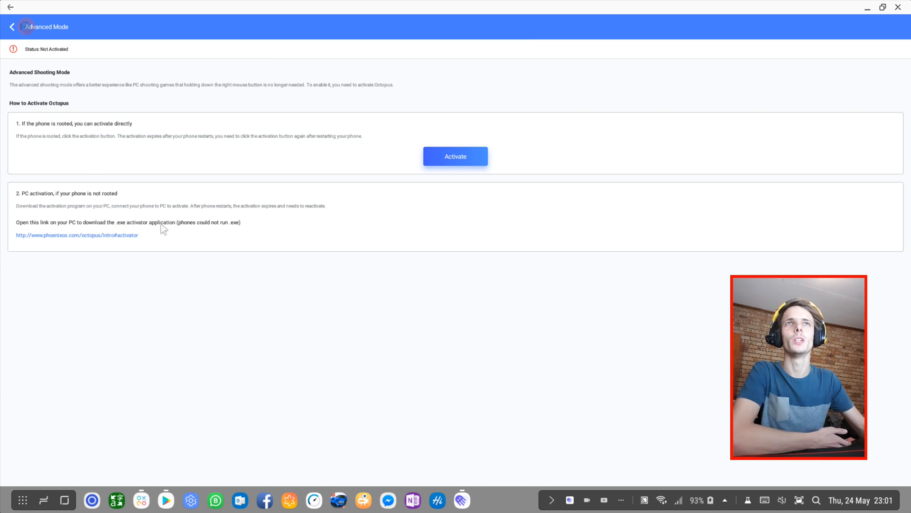
{"action": "mouse_move", "coordinate": [95, 165]}
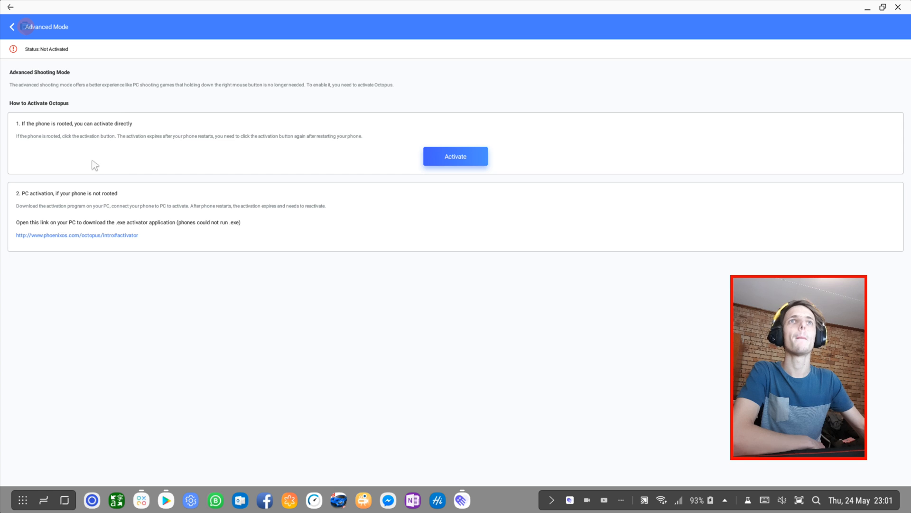
{"action": "mouse_move", "coordinate": [132, 146]}
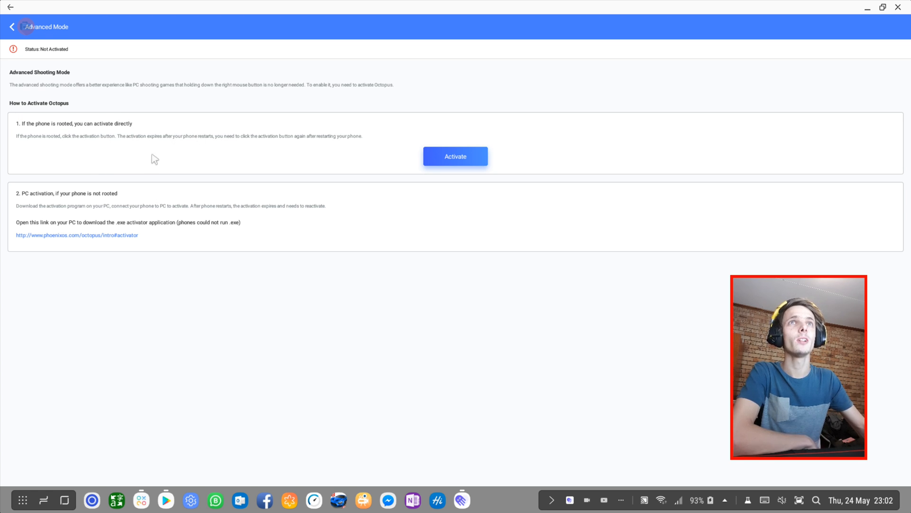
{"action": "mouse_move", "coordinate": [3, 224]}
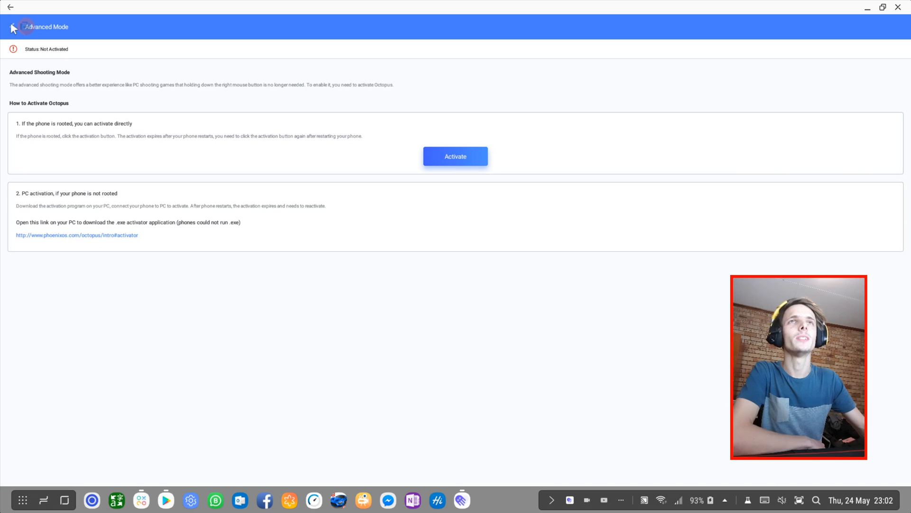
{"action": "left_click", "coordinate": [10, 7]}
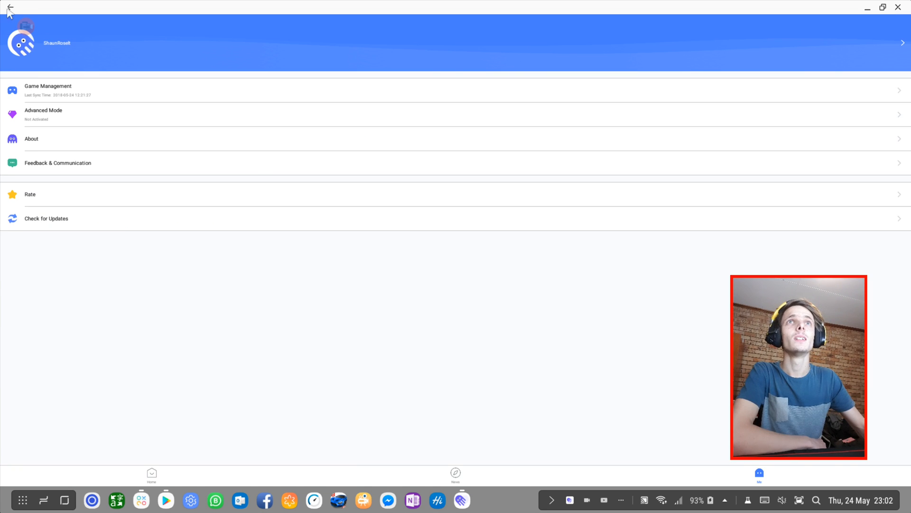
{"action": "mouse_move", "coordinate": [10, 7]}
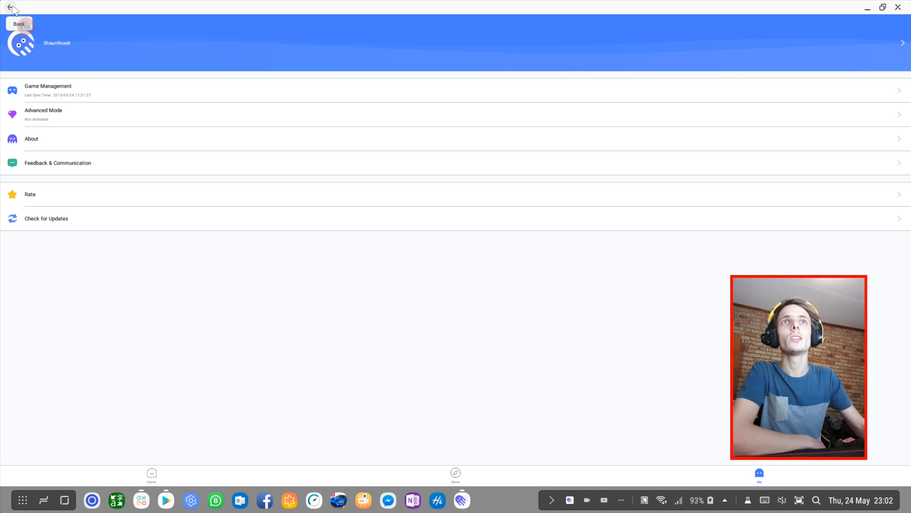
View the About page (version 2.0.1), then return to the My Games home screen
{"action": "left_click", "coordinate": [31, 138]}
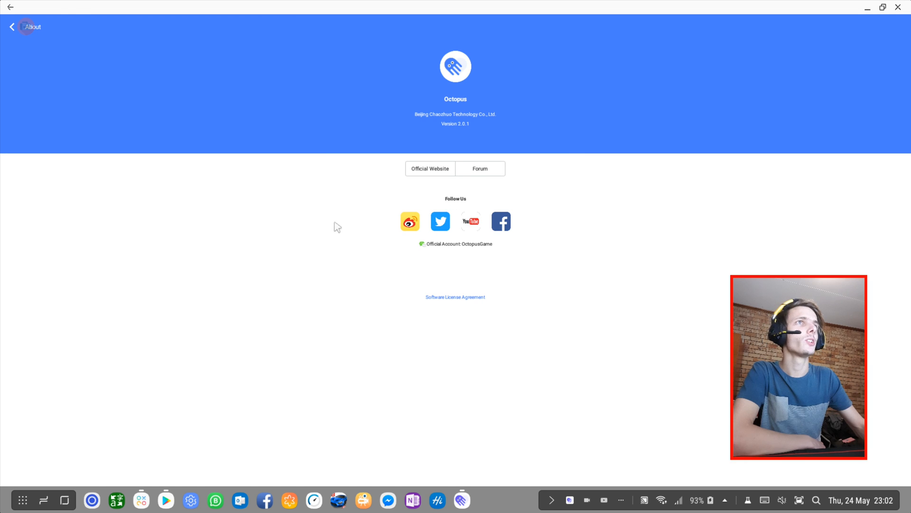
{"action": "left_click", "coordinate": [10, 26]}
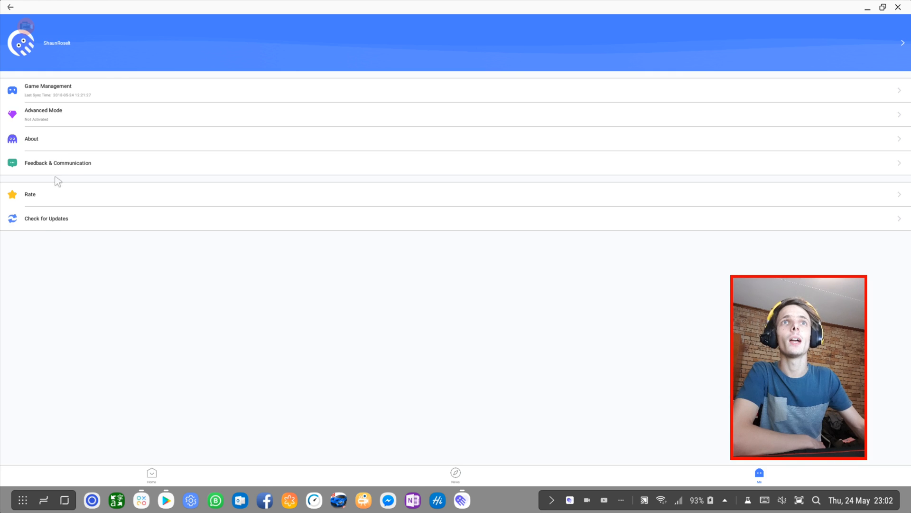
{"action": "left_click", "coordinate": [57, 163]}
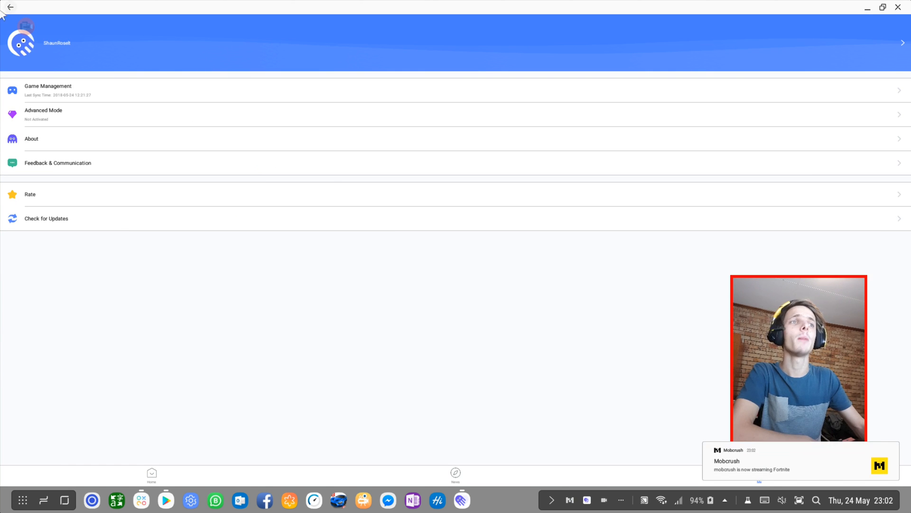
{"action": "left_click", "coordinate": [151, 473]}
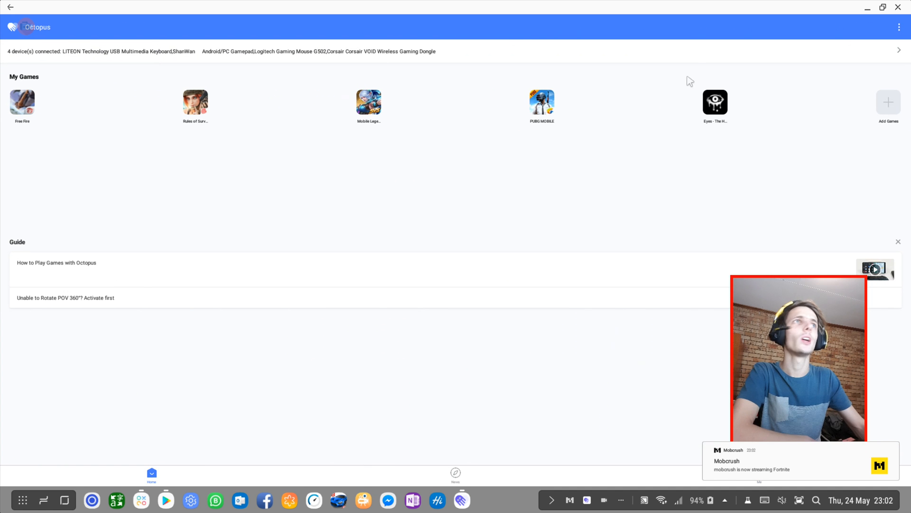
{"action": "mouse_move", "coordinate": [498, 118]}
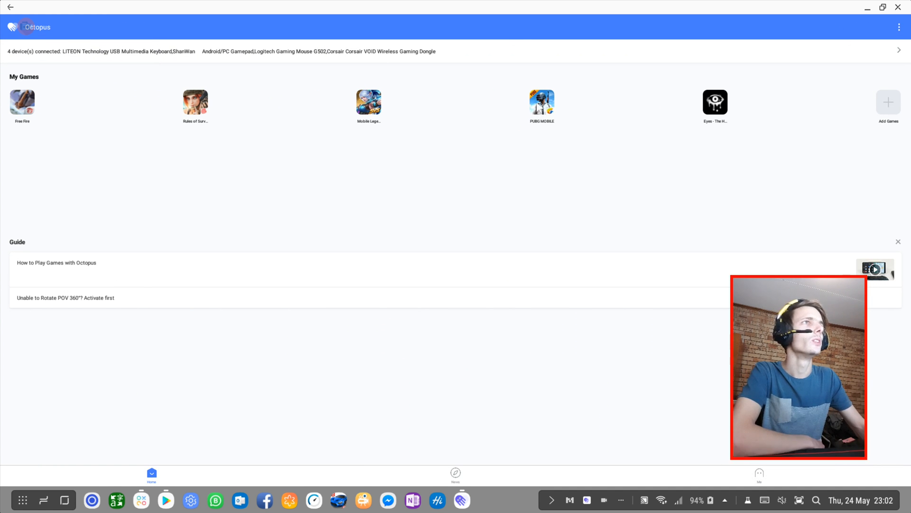
Launch PUBG Mobile and reset the Octopus keymap to default
{"action": "left_click", "coordinate": [541, 102]}
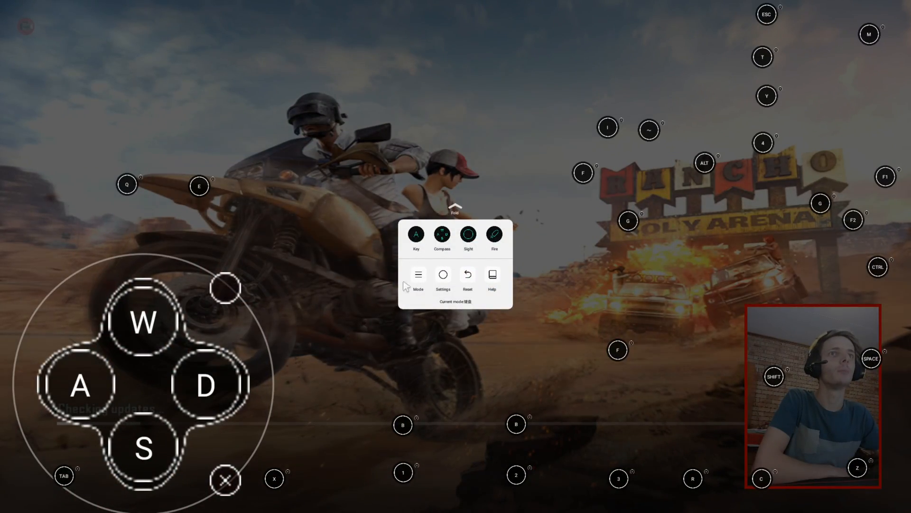
{"action": "mouse_move", "coordinate": [582, 238]}
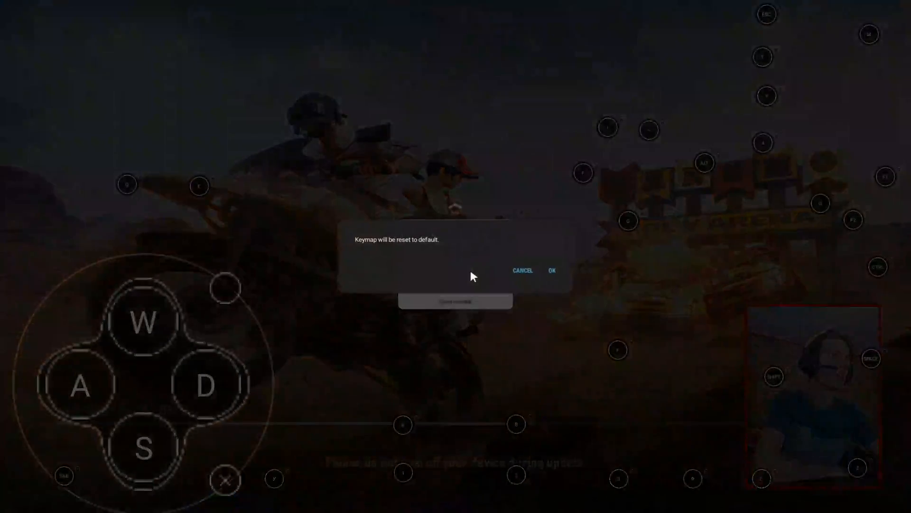
{"action": "left_click", "coordinate": [551, 270]}
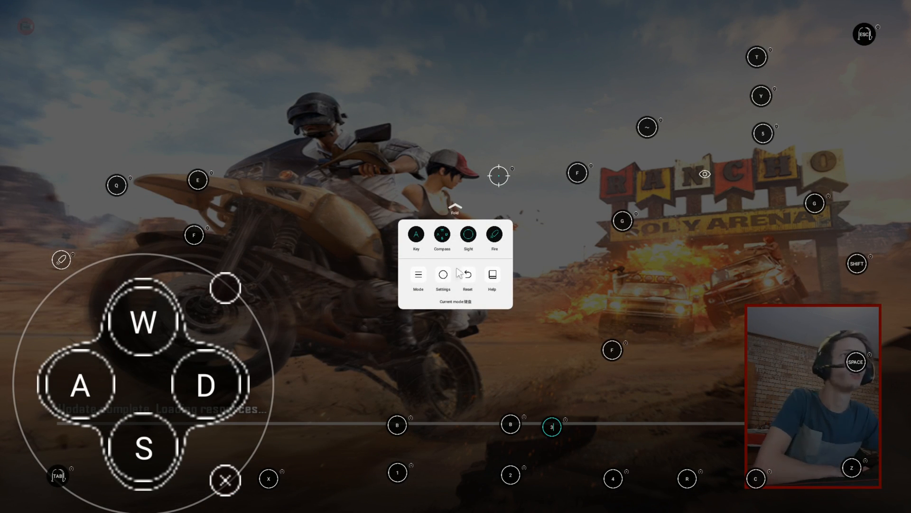
{"action": "left_click", "coordinate": [468, 274]}
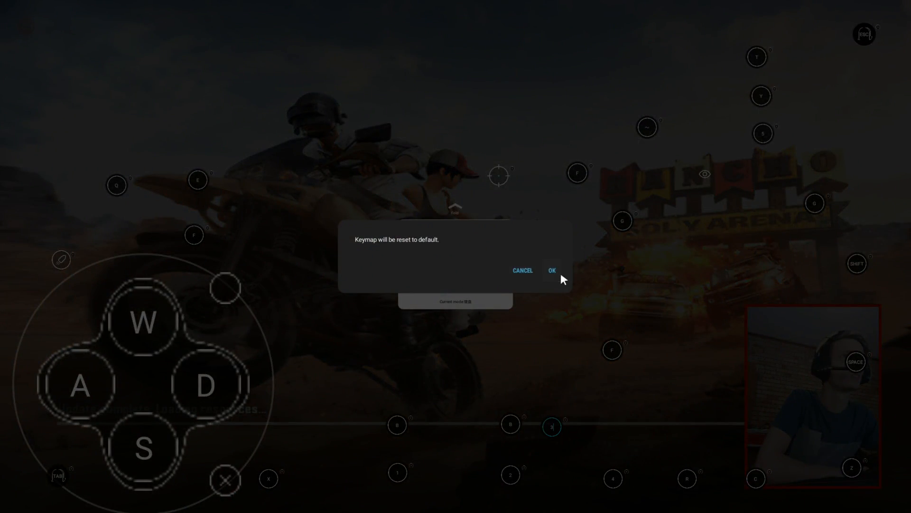
{"action": "left_click", "coordinate": [551, 270]}
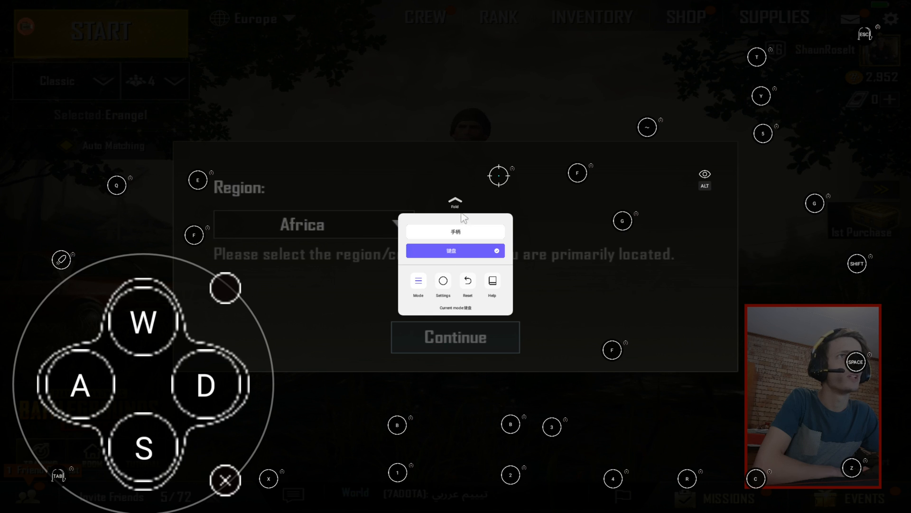
Confirm Africa as the region and close the privacy policy announcement
{"action": "left_click", "coordinate": [312, 225]}
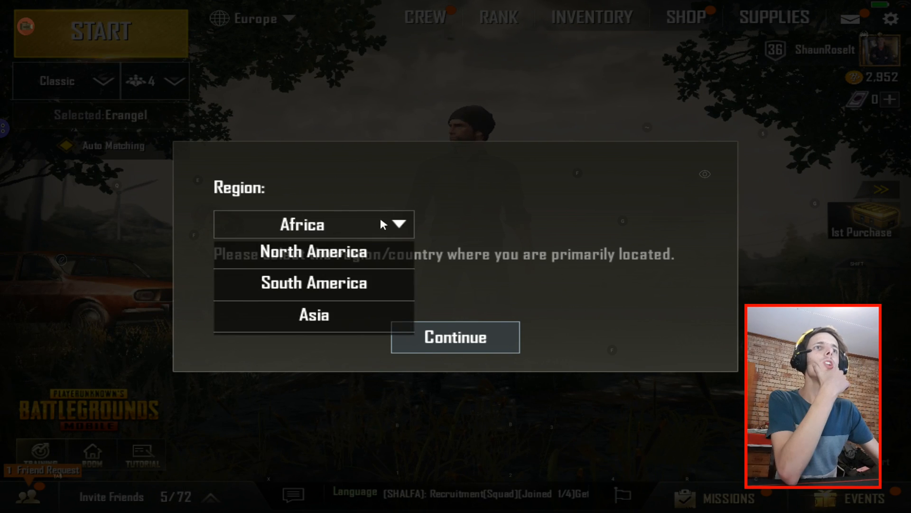
{"action": "left_click", "coordinate": [312, 224]}
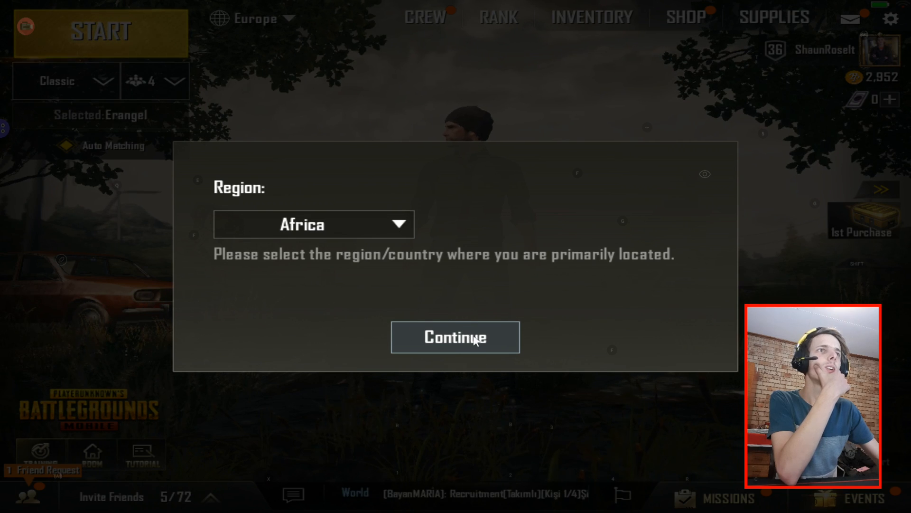
{"action": "left_click", "coordinate": [455, 337]}
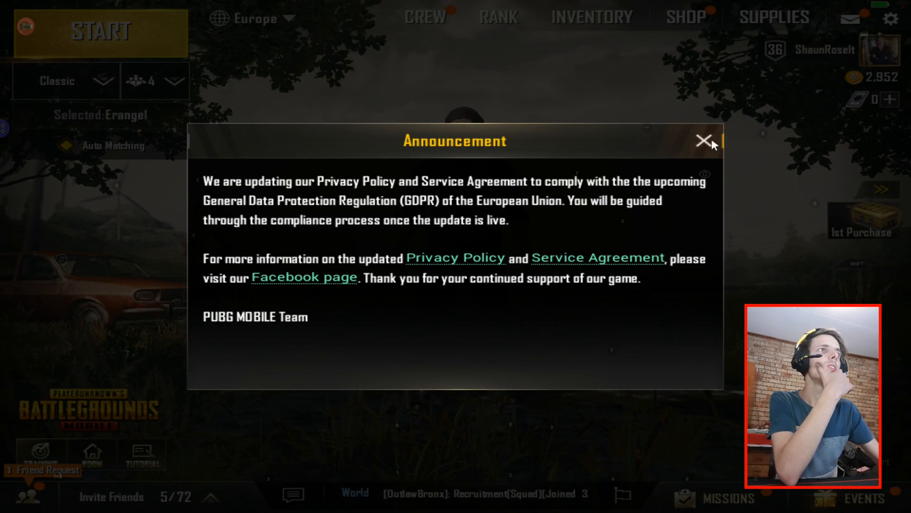
{"action": "left_click", "coordinate": [704, 141]}
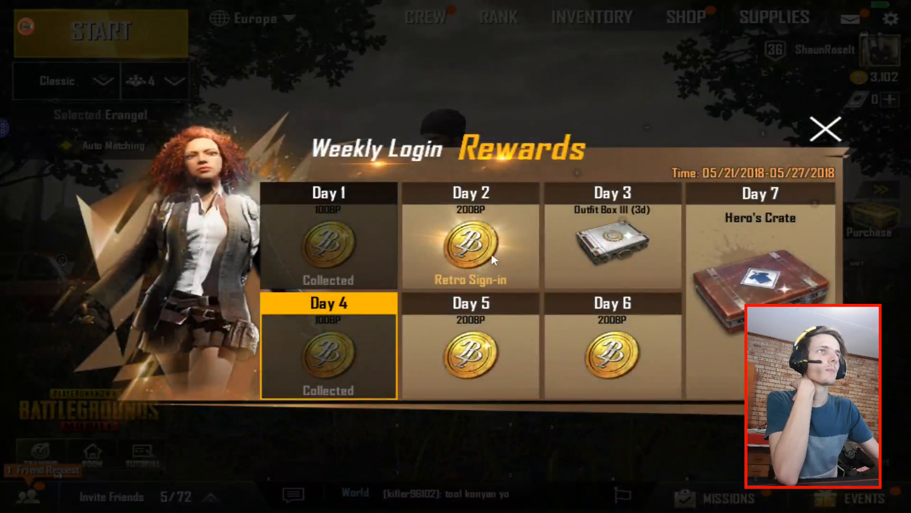
Claim the Day 2 and Day 3 login rewards, then close the rewards panel
{"action": "left_click", "coordinate": [469, 247]}
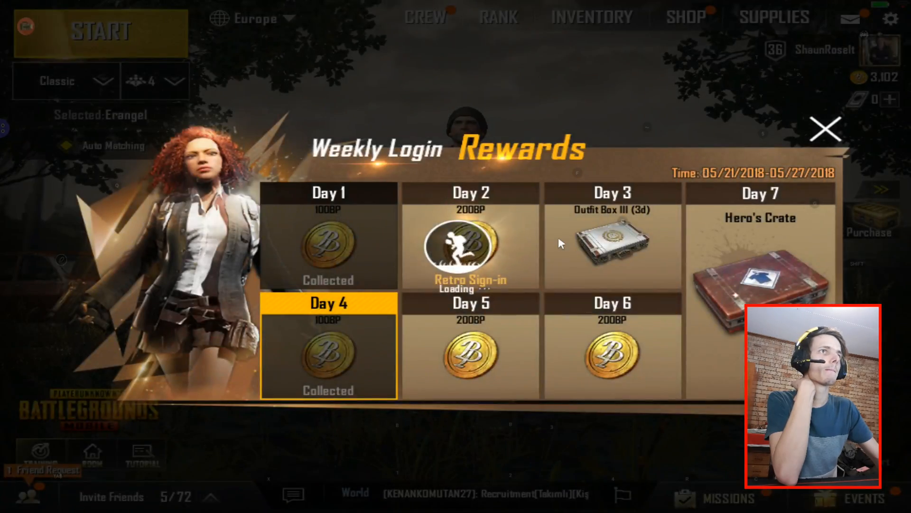
{"action": "left_click", "coordinate": [471, 250]}
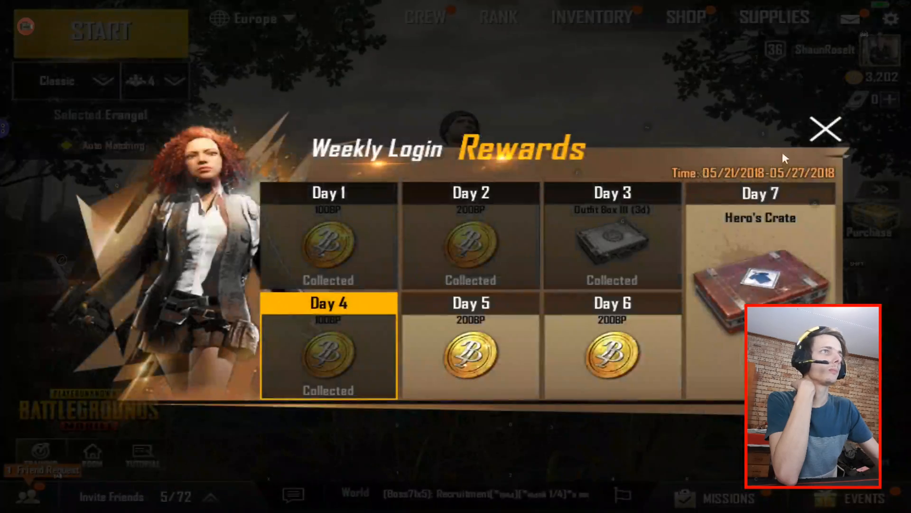
{"action": "left_click", "coordinate": [825, 129]}
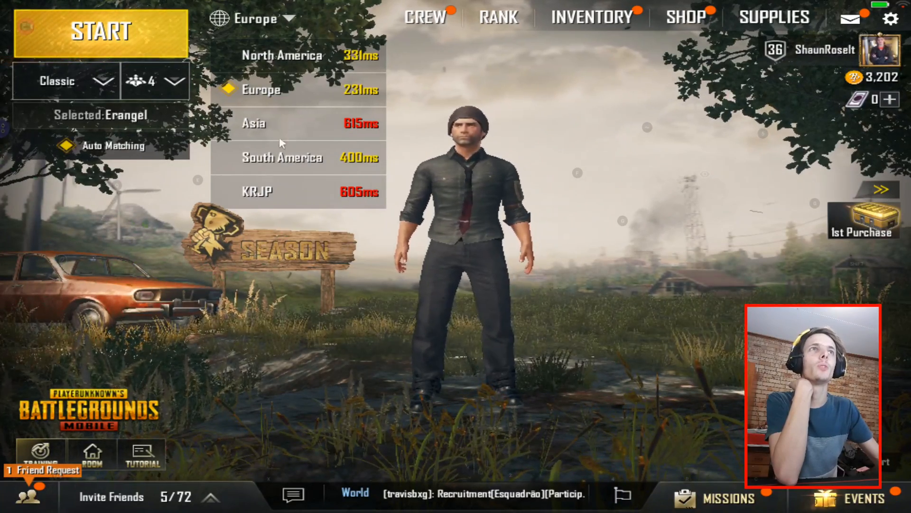
{"action": "left_click", "coordinate": [256, 18]}
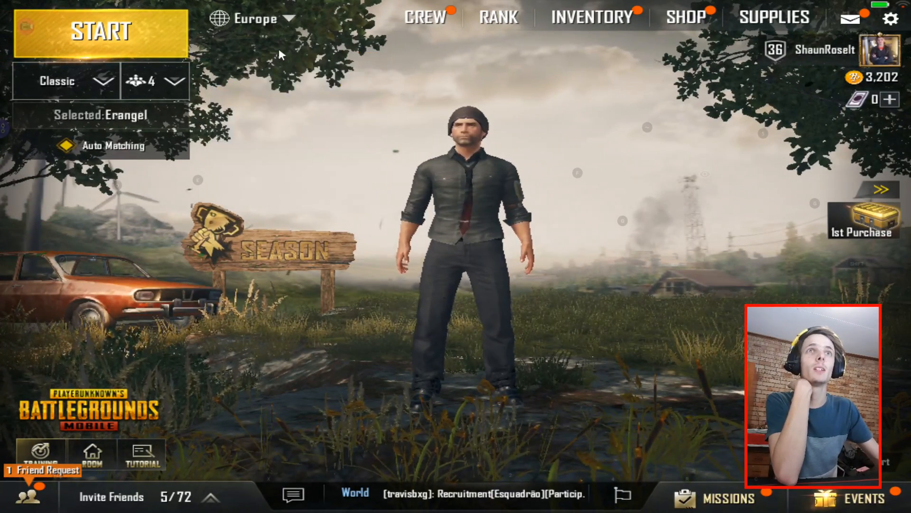
{"action": "left_click", "coordinate": [23, 497]}
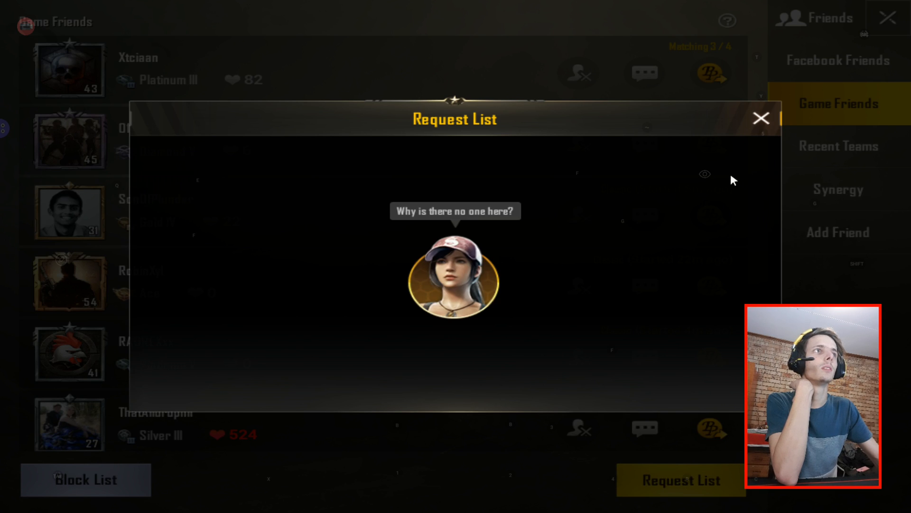
{"action": "left_click", "coordinate": [761, 118]}
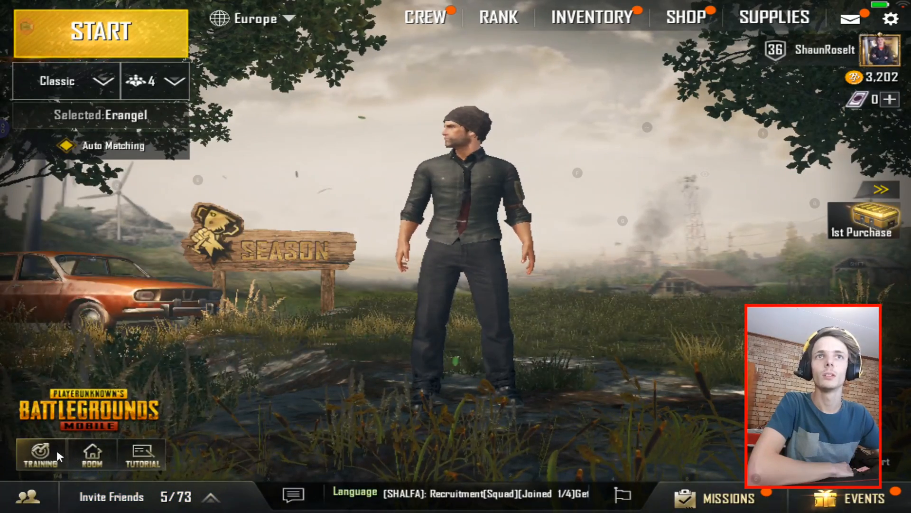
Start the Training ground mode from the PUBG lobby
{"action": "left_click", "coordinate": [100, 32]}
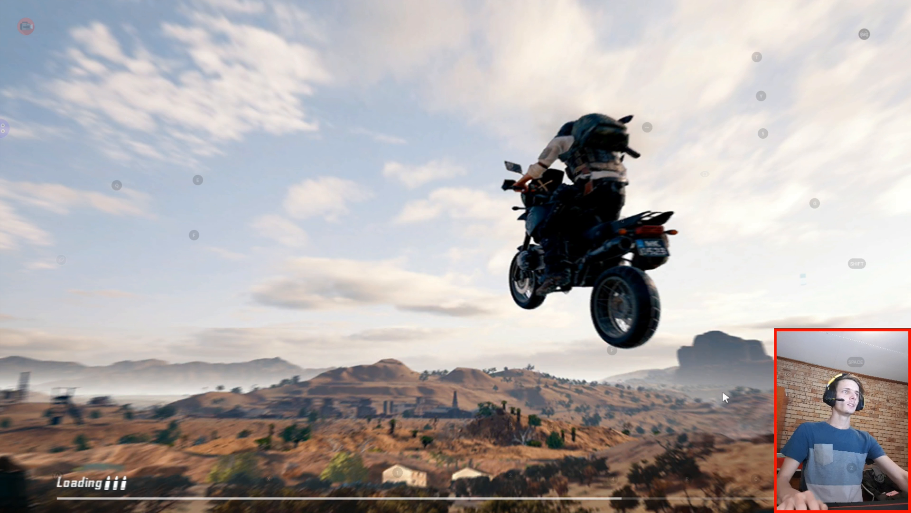
{"action": "mouse_move", "coordinate": [273, 288]}
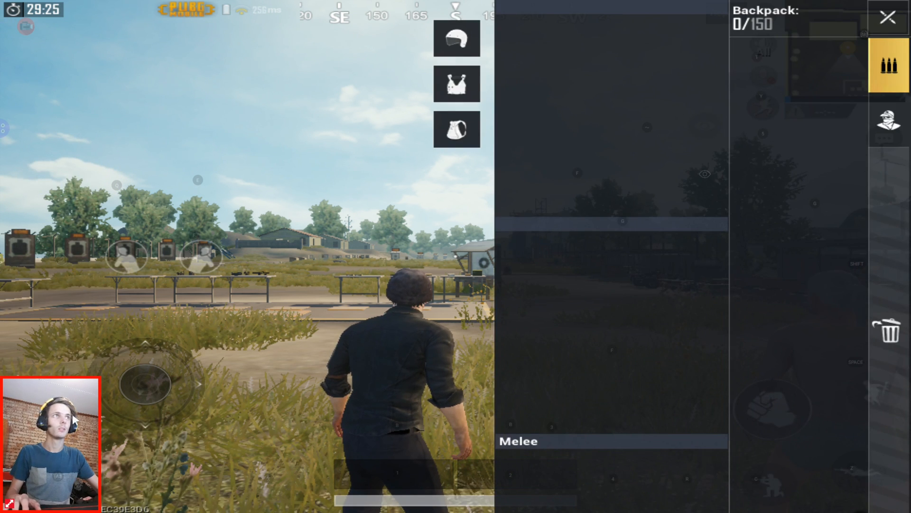
Close the backpack inventory on the training ground
{"action": "left_click", "coordinate": [886, 16]}
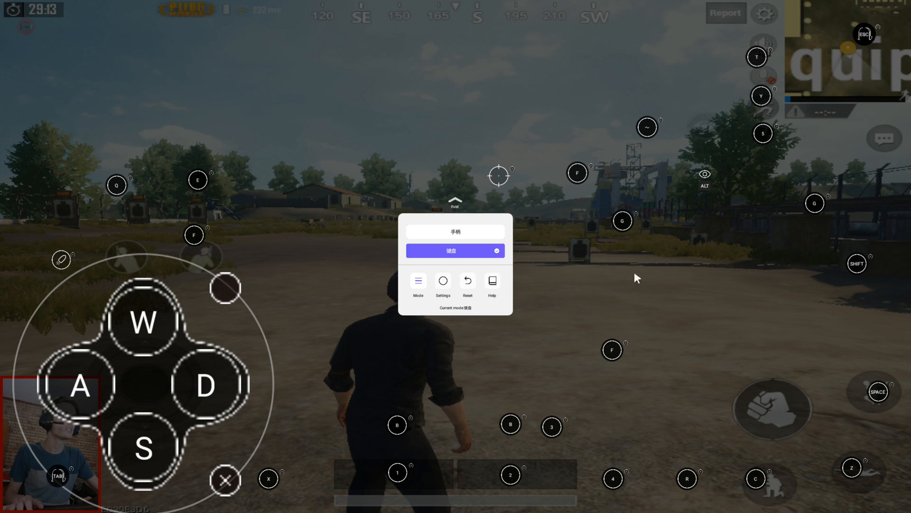
{"action": "mouse_move", "coordinate": [692, 368]}
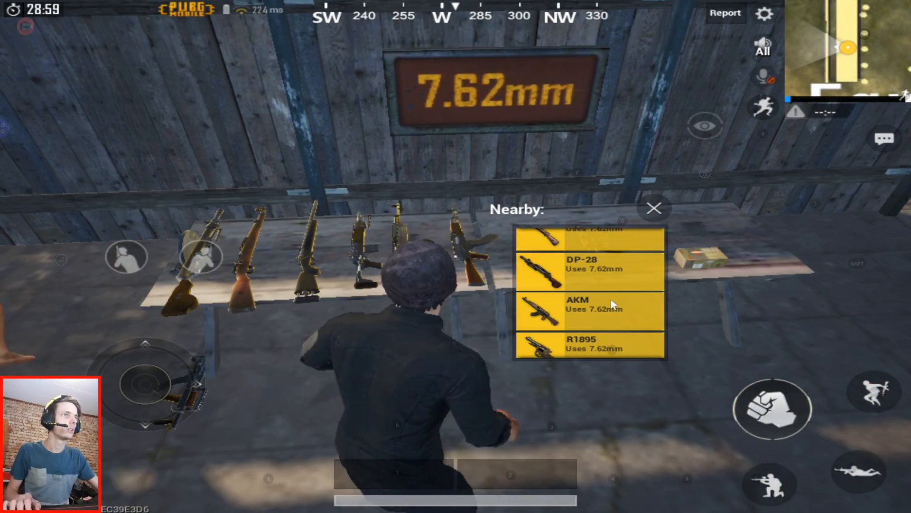
Pick up the AKM, extended quickdraw magazine, tactical stock, 5.56mm ammo and 4x scope
{"action": "left_click", "coordinate": [588, 308]}
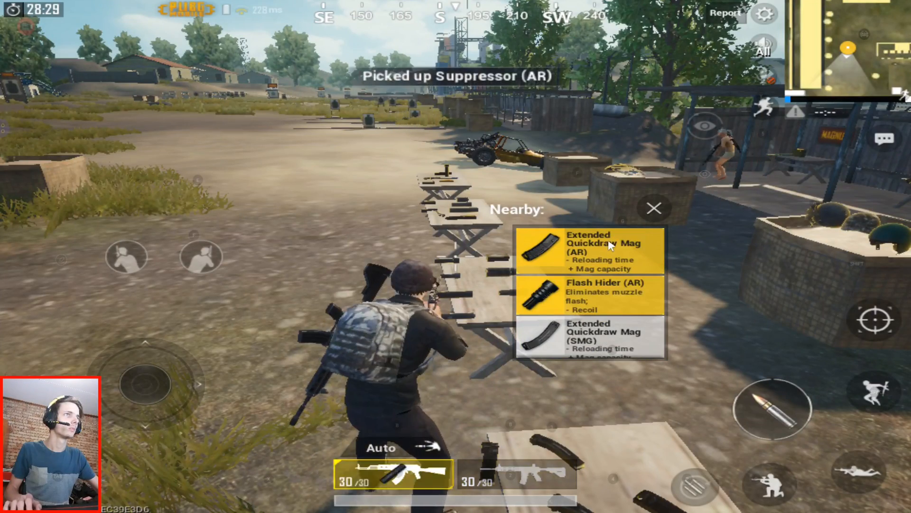
{"action": "left_click", "coordinate": [590, 250]}
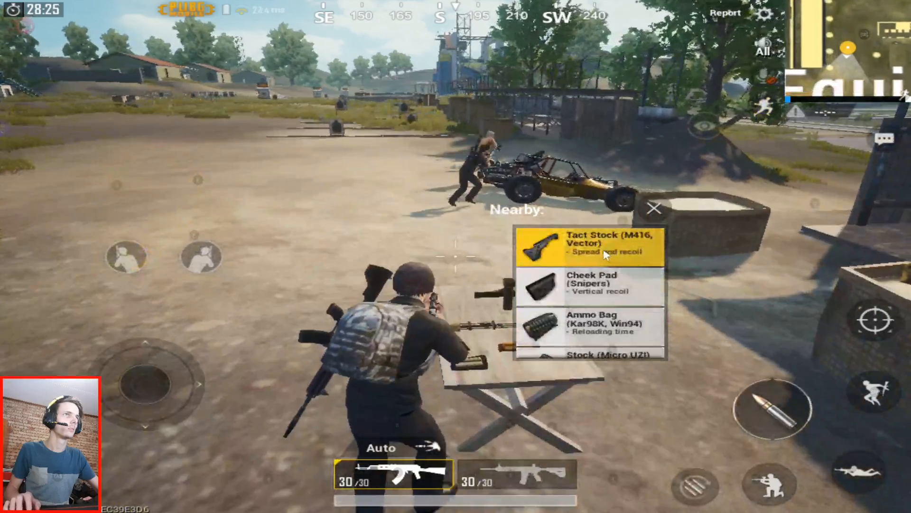
{"action": "left_click", "coordinate": [591, 239]}
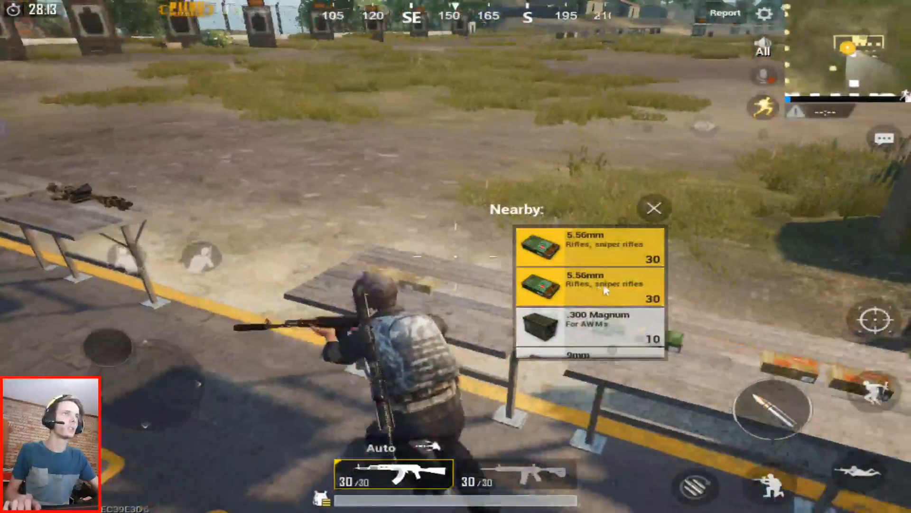
{"action": "left_click", "coordinate": [590, 286]}
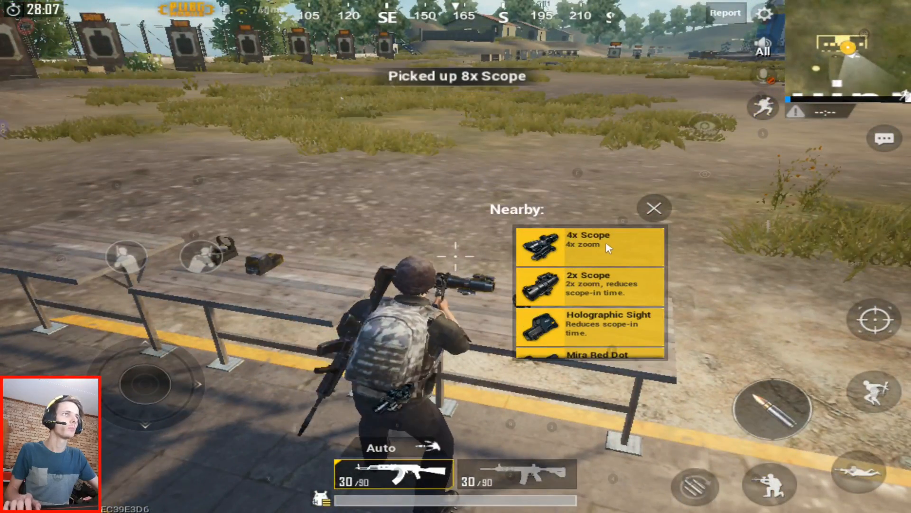
{"action": "left_click", "coordinate": [655, 208]}
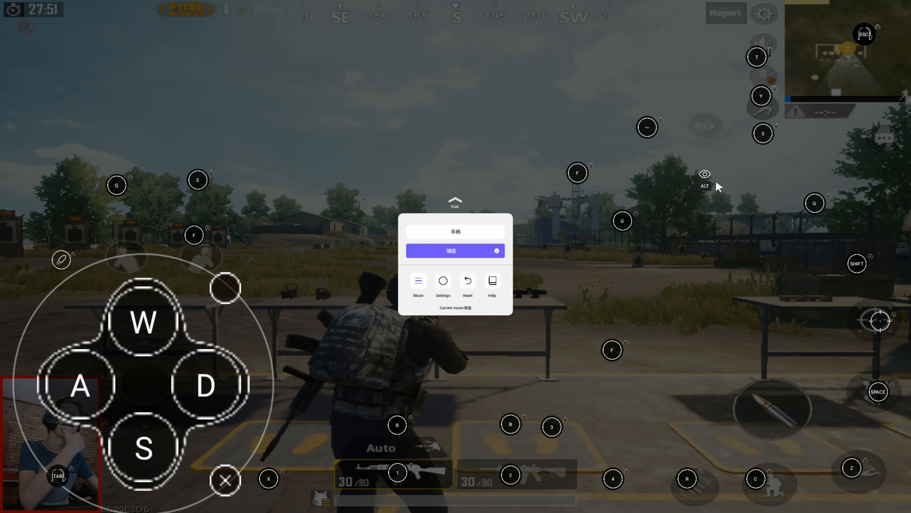
{"action": "mouse_move", "coordinate": [774, 419]}
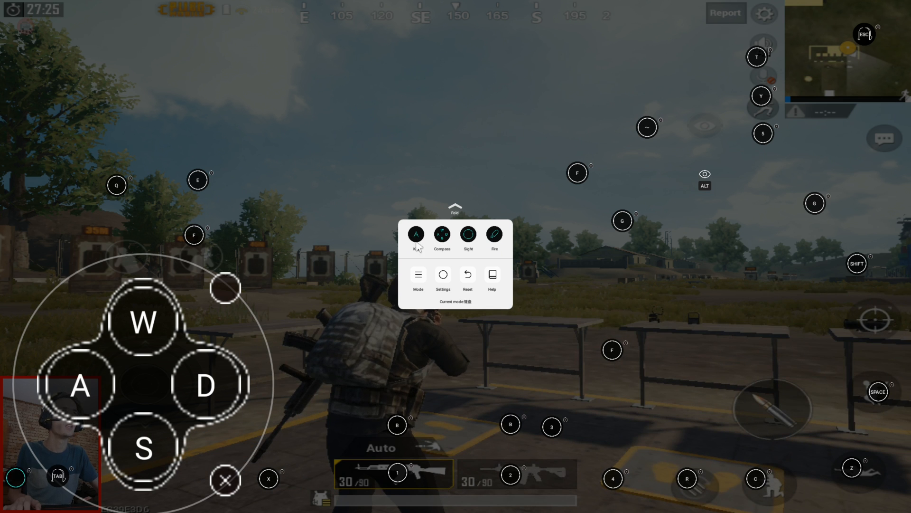
{"action": "mouse_move", "coordinate": [34, 459]}
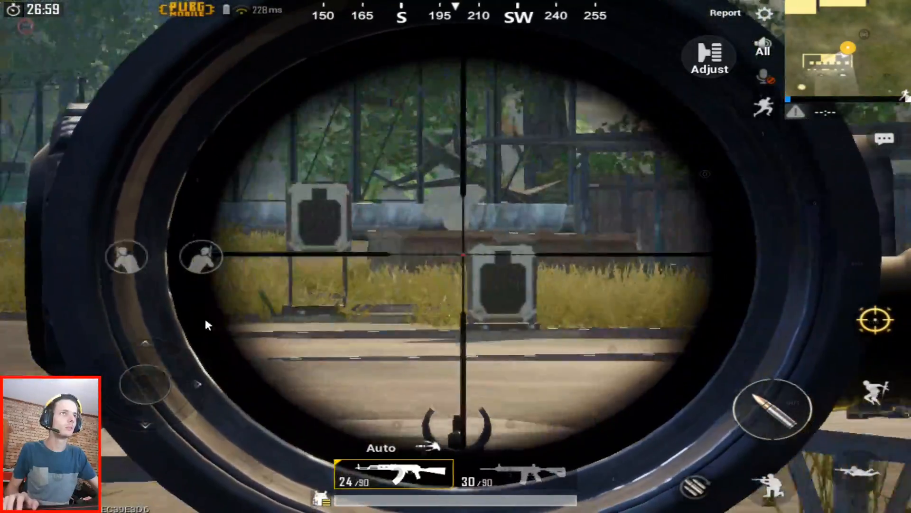
{"action": "left_click", "coordinate": [456, 257]}
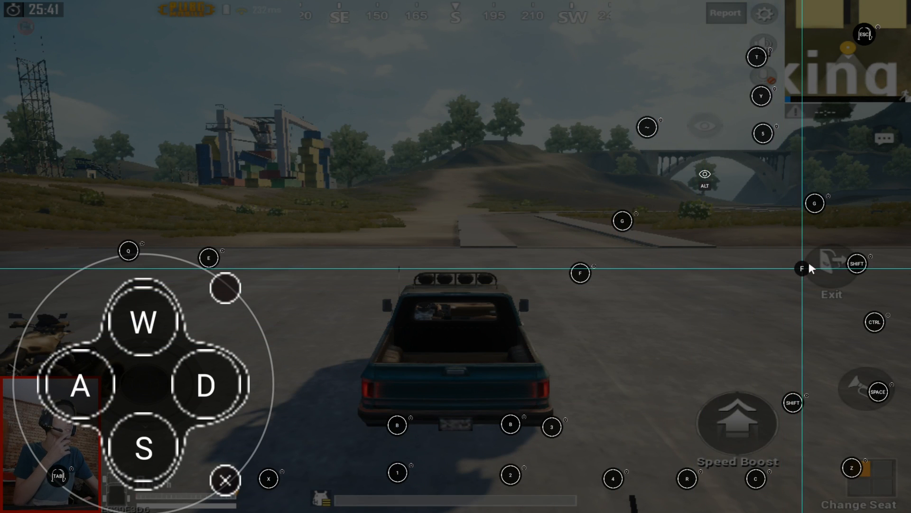
Drop the F key marker onto the truck's Exit button in the Octopus keymap editor
{"action": "left_click", "coordinate": [821, 268]}
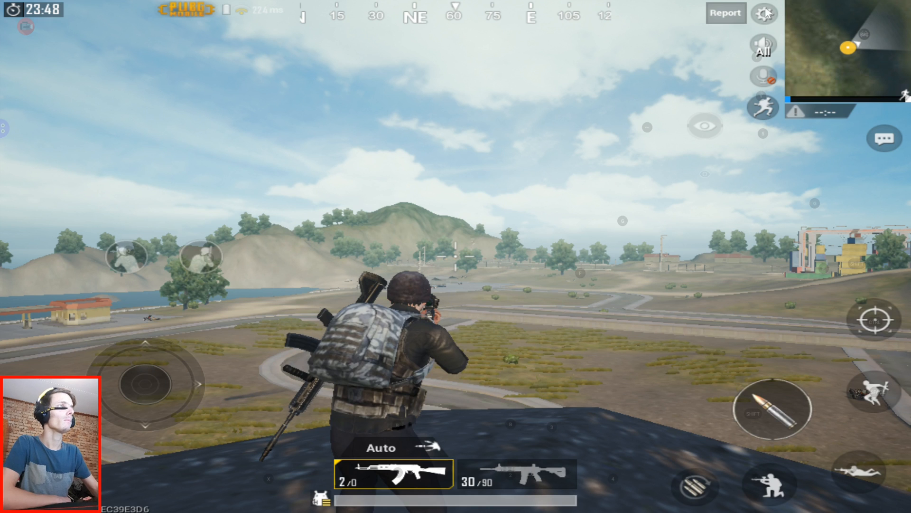
Choose Exit in PUBG Mobile settings and confirm leaving the training match
{"action": "left_click", "coordinate": [764, 13]}
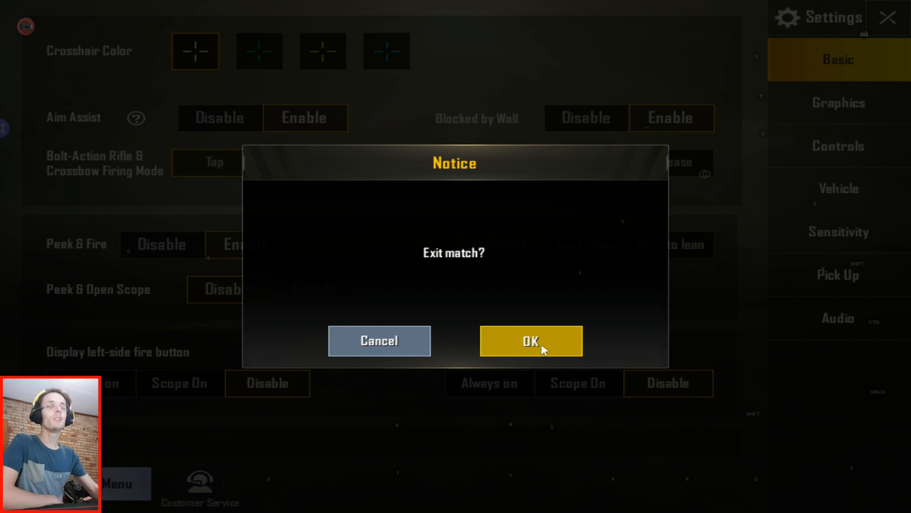
{"action": "mouse_move", "coordinate": [540, 336]}
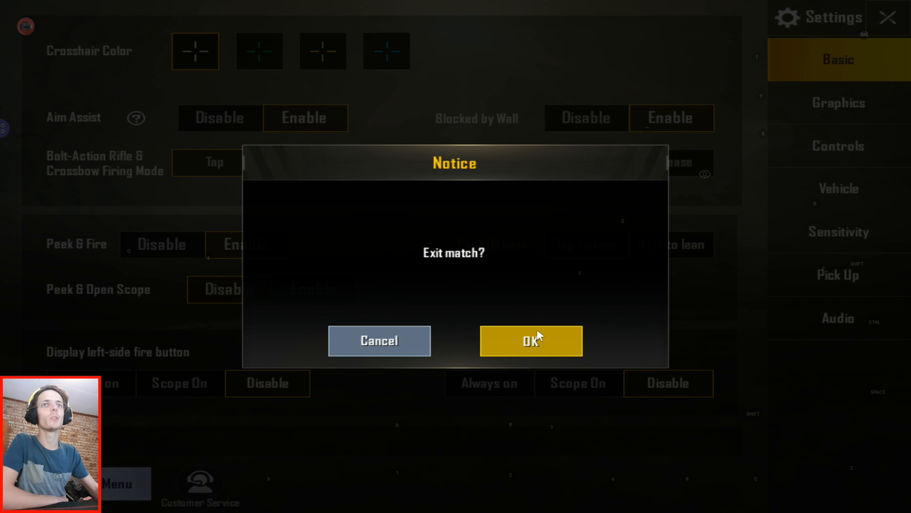
{"action": "left_click", "coordinate": [530, 341]}
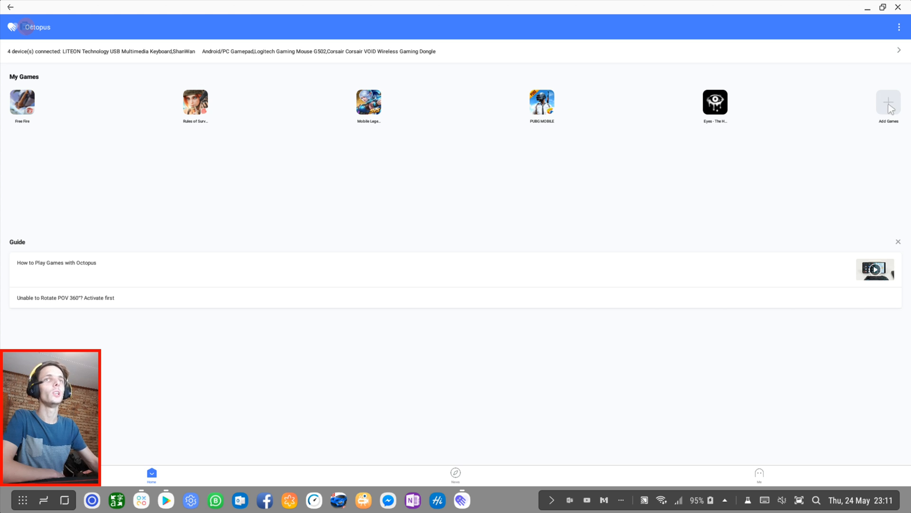
Open Add Games, scroll Local Games, and toggle twice between Featured Games and Local Games
{"action": "left_click", "coordinate": [888, 104]}
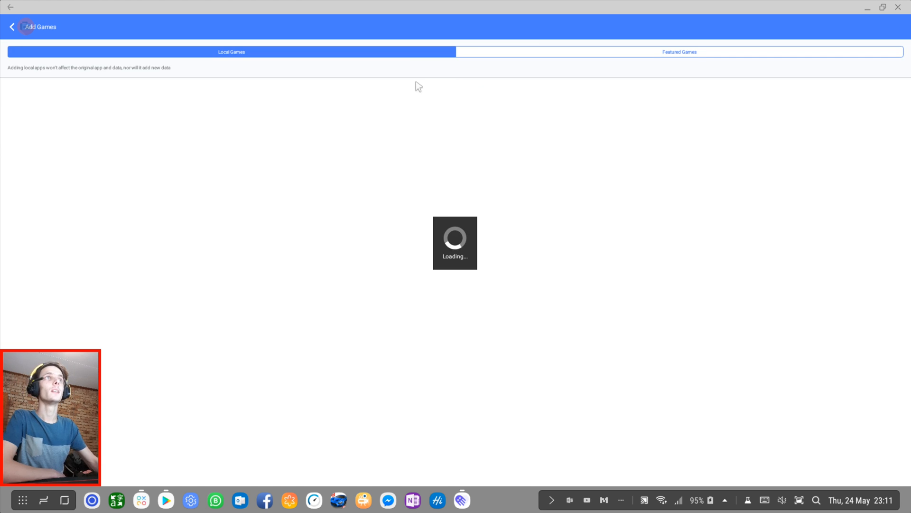
{"action": "mouse_move", "coordinate": [421, 125]}
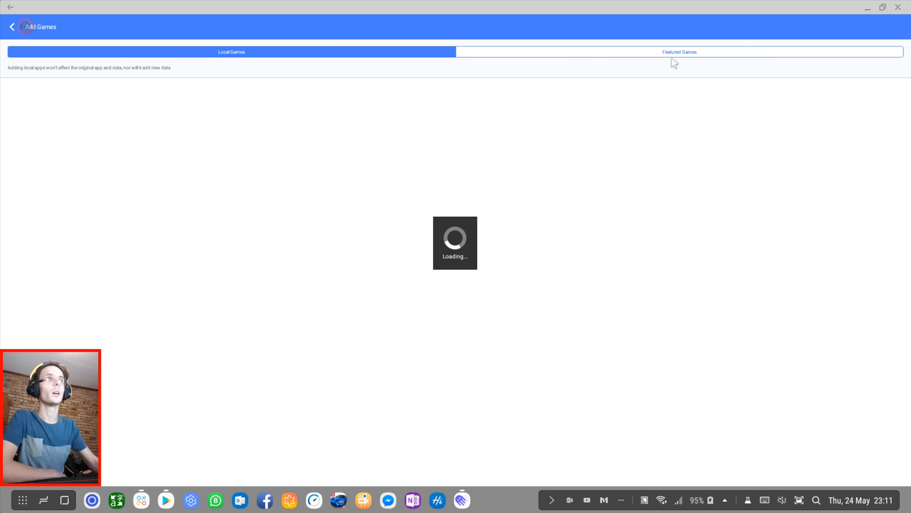
{"action": "mouse_move", "coordinate": [437, 110]}
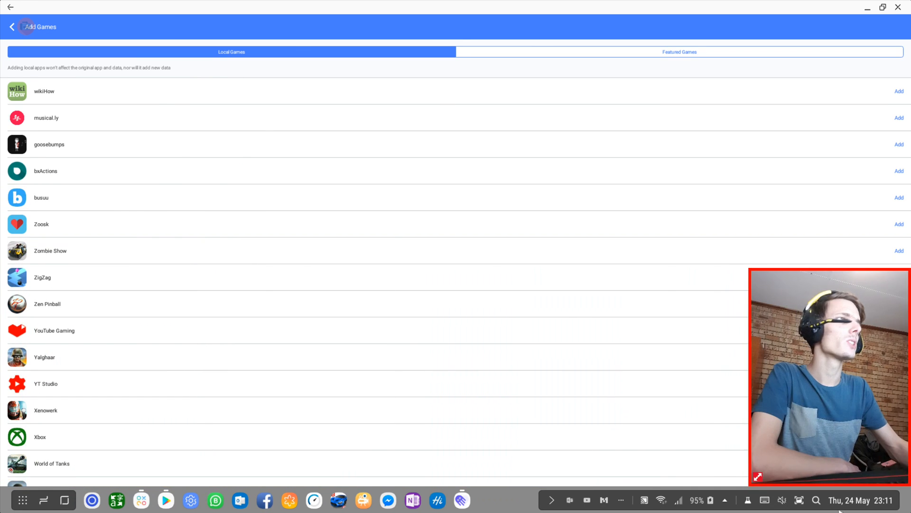
{"action": "scroll", "scroll_direction": "down", "scroll_amount": 3}
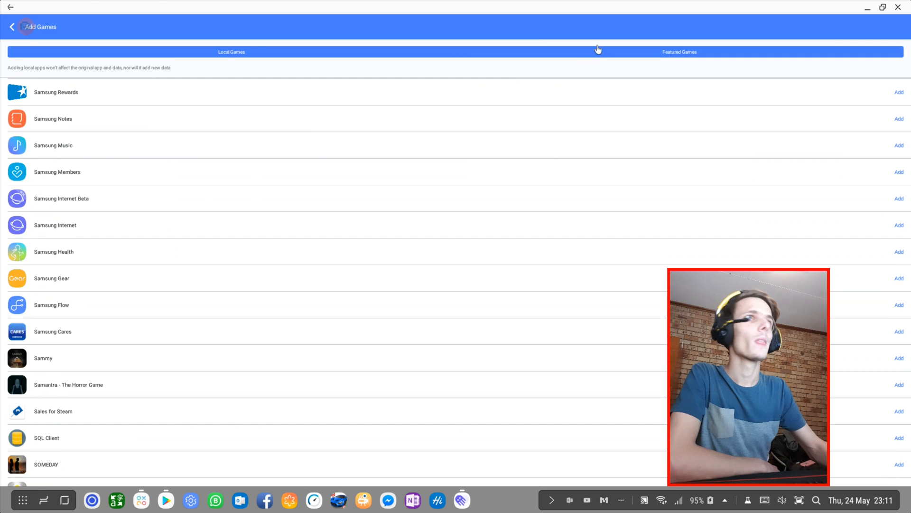
{"action": "left_click", "coordinate": [679, 51]}
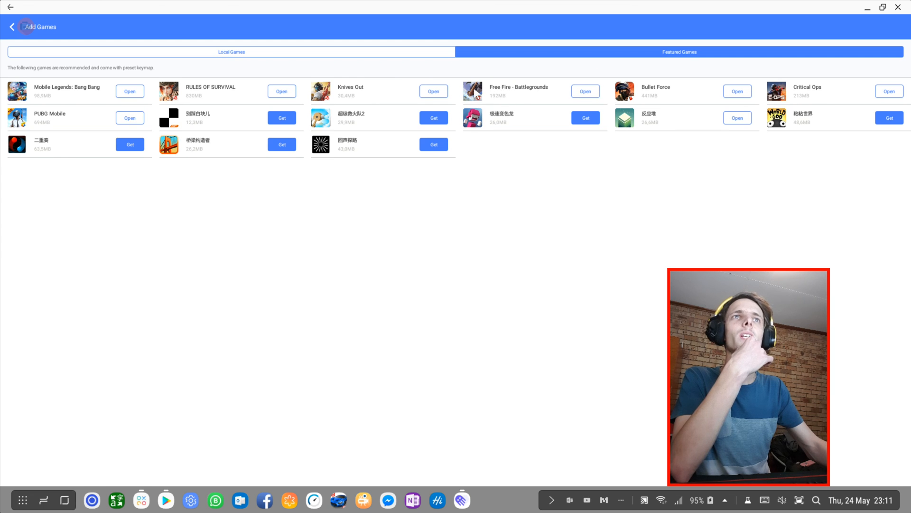
{"action": "mouse_move", "coordinate": [849, 113]}
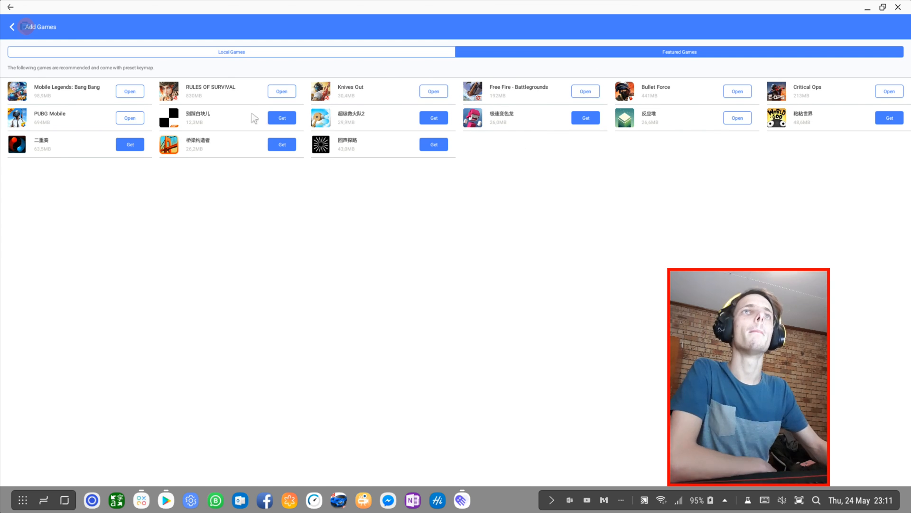
{"action": "left_click", "coordinate": [231, 51]}
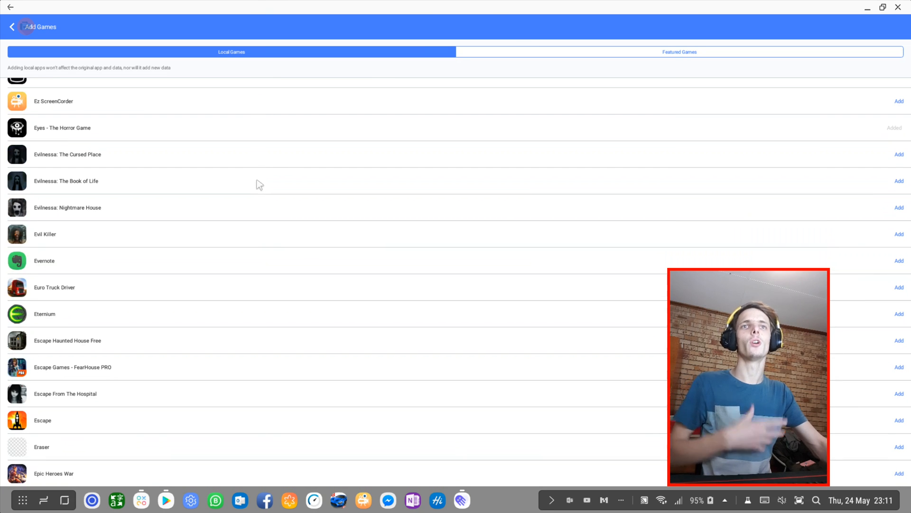
{"action": "left_click", "coordinate": [678, 52]}
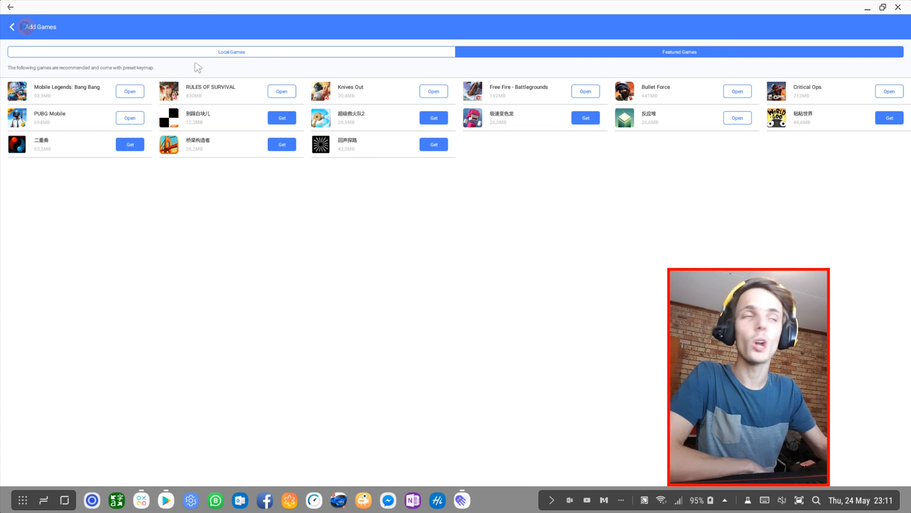
{"action": "left_click", "coordinate": [231, 52]}
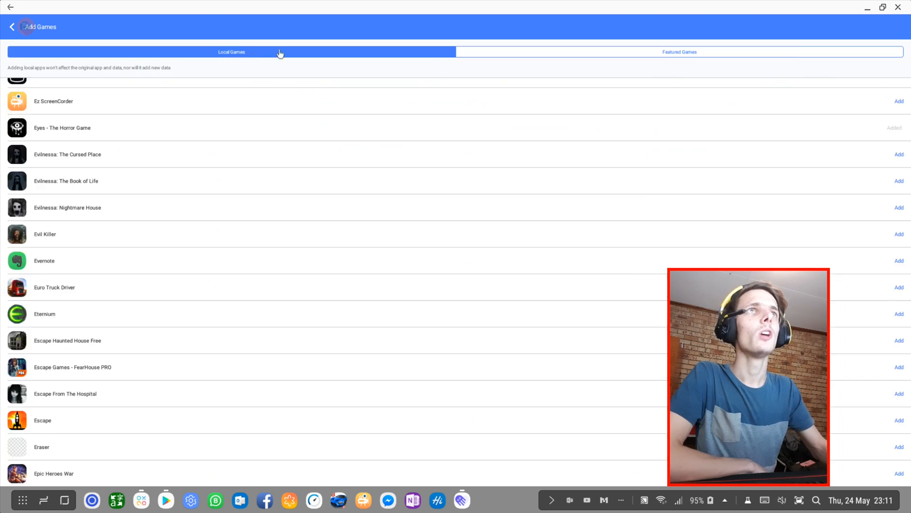
{"action": "mouse_move", "coordinate": [392, 80]}
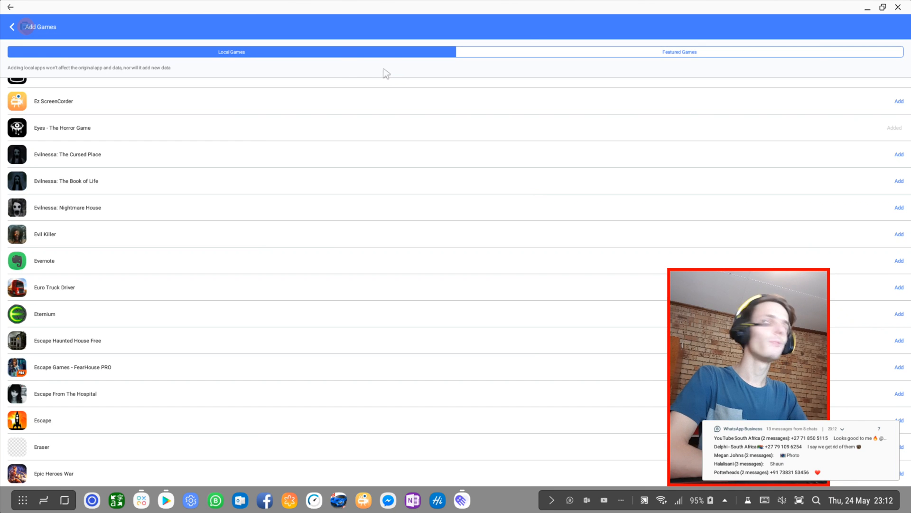
{"action": "mouse_move", "coordinate": [621, 166]}
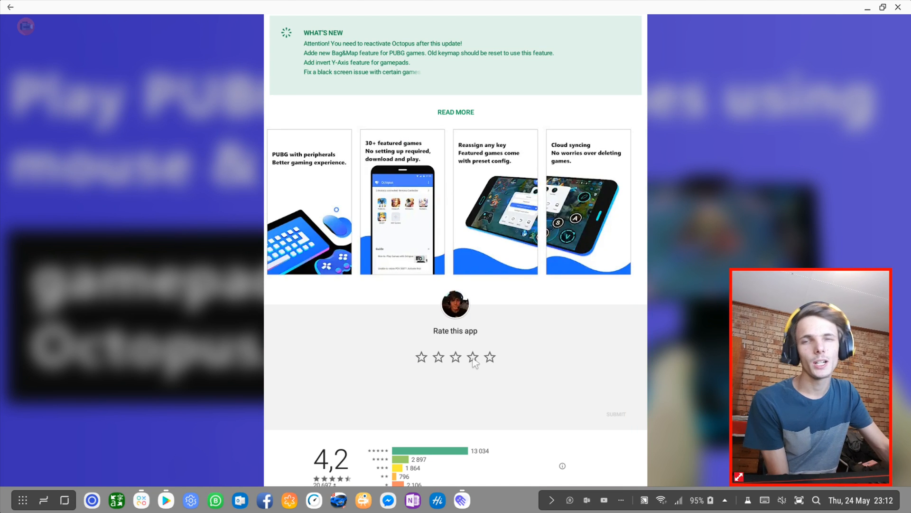
Rate Octopus 4 stars and focus the 'Write a short review' field
{"action": "left_click", "coordinate": [473, 357]}
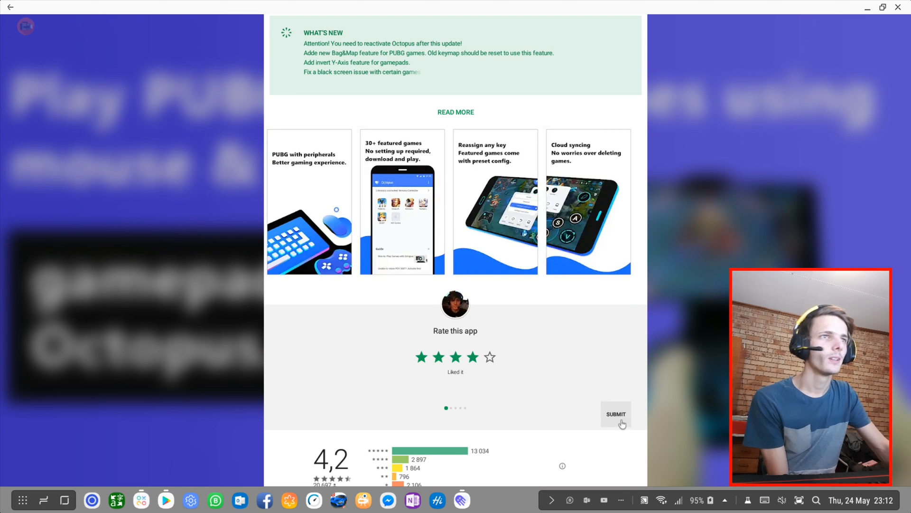
{"action": "left_click", "coordinate": [615, 414]}
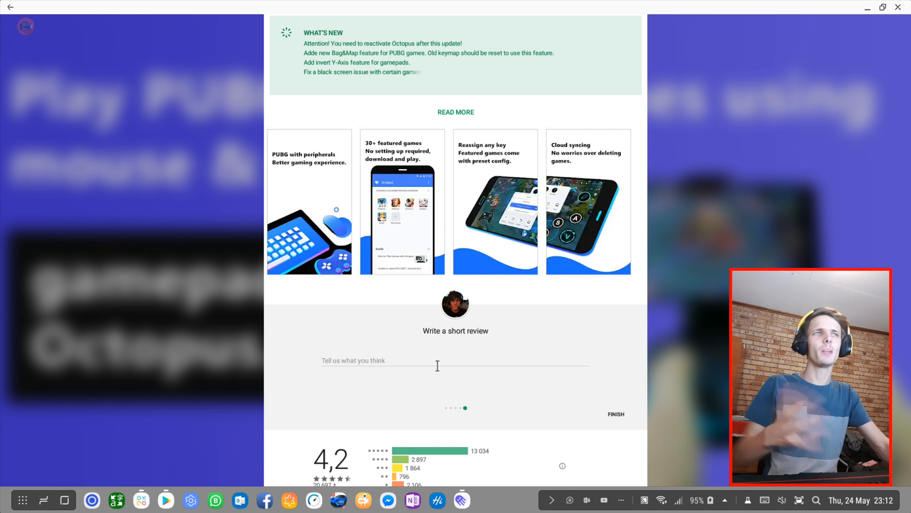
{"action": "left_click", "coordinate": [454, 360]}
{"action": "type", "text": "Not all content"}
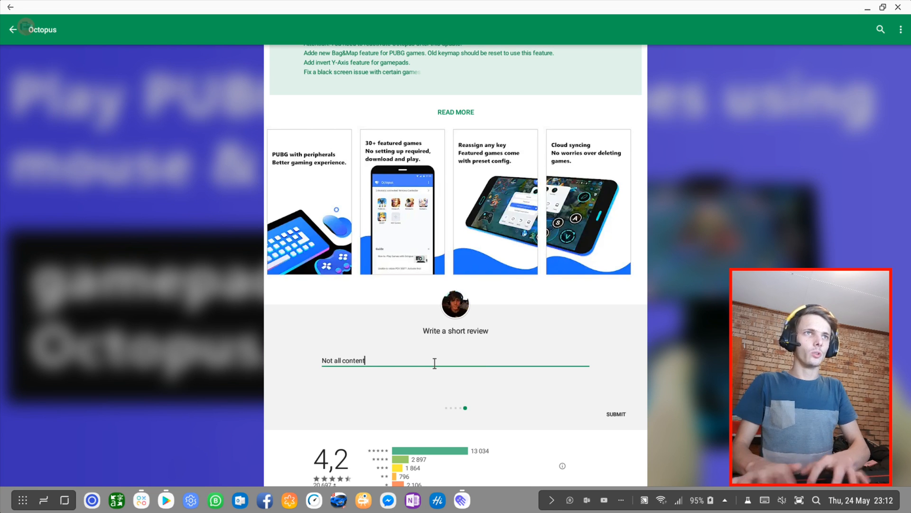
Submit a review noting non-English text, Samsung DeX problems and games not launching fullscreen
{"action": "type", "text": "on the app is"}
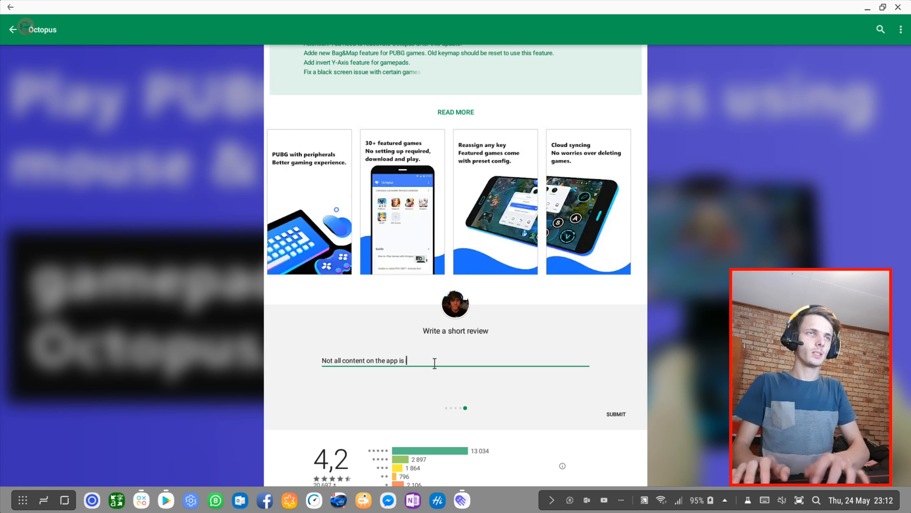
{"action": "type", "text": "in English"}
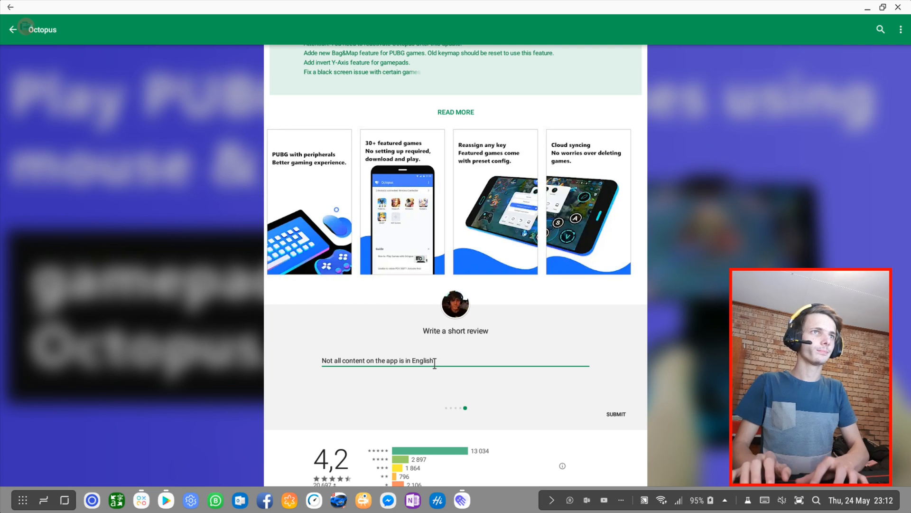
{"action": "type", "text": "and it cou"}
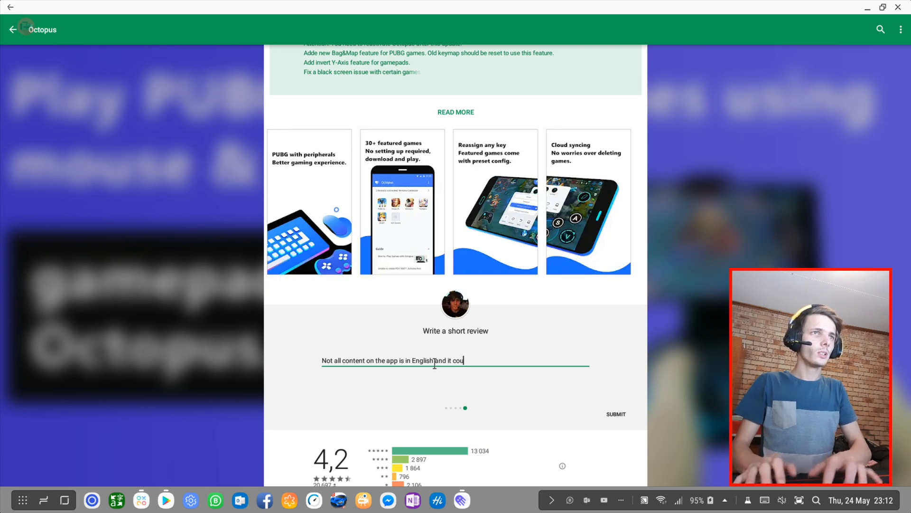
{"action": "type", "text": "needs some"}
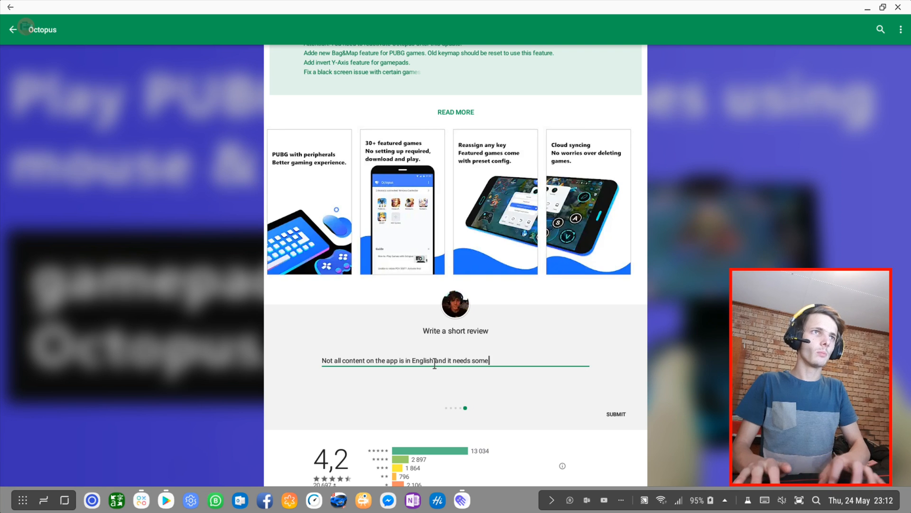
{"action": "type", "text": "improvement on Samsung"}
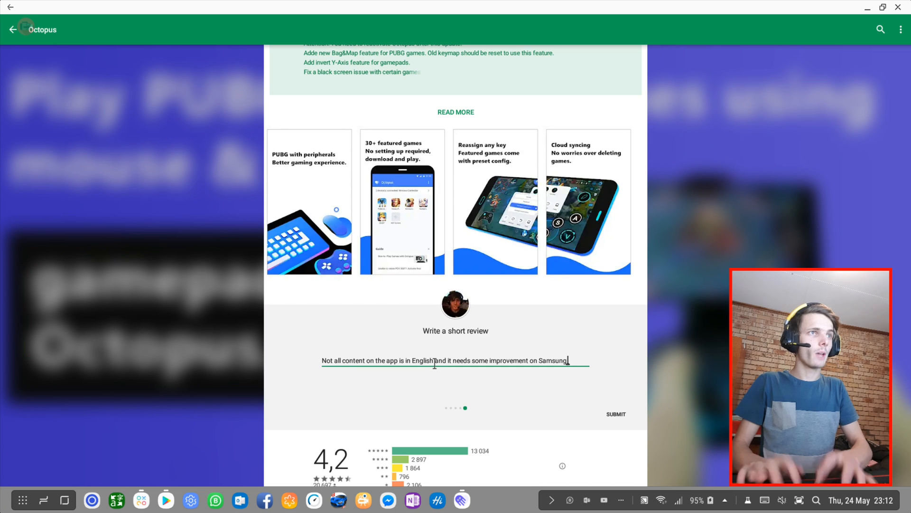
{"action": "type", "text": "DeX"}
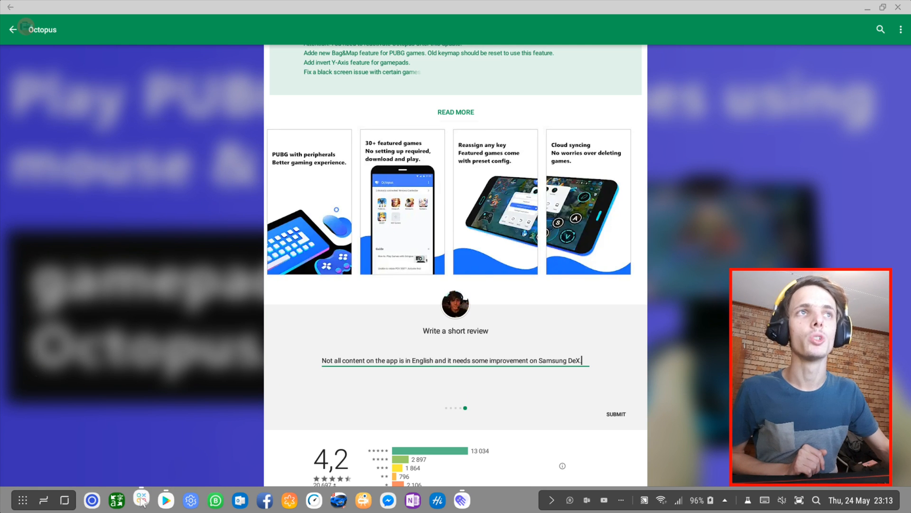
{"action": "left_click", "coordinate": [141, 500]}
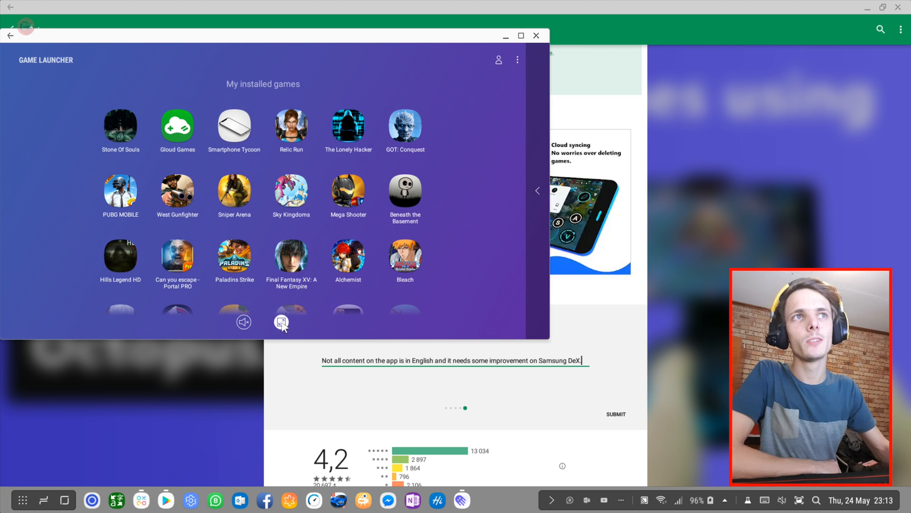
{"action": "mouse_move", "coordinate": [282, 322]}
{"action": "type", "text": "."}
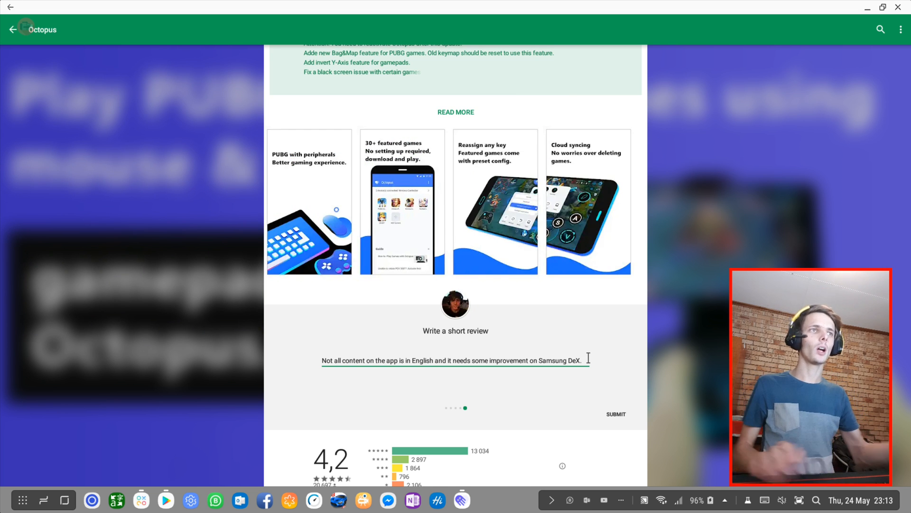
{"action": "type", "text": "Ga"}
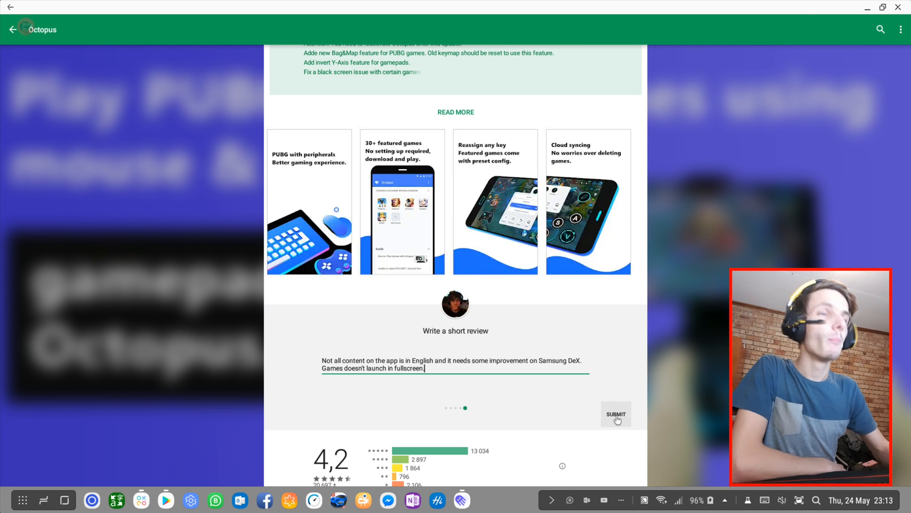
{"action": "left_click", "coordinate": [616, 414]}
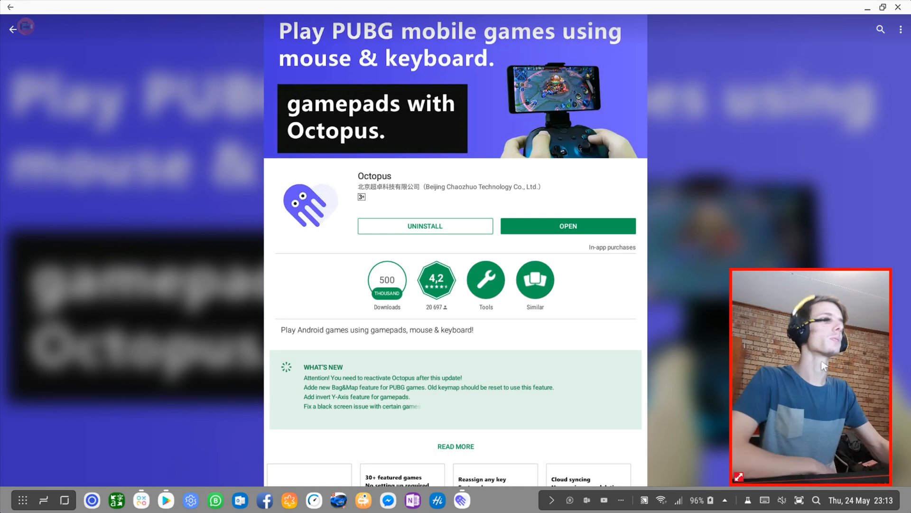
Search Google Play for developer Shaun Roselt's apps
{"action": "left_click_drag", "start_coordinate": [811, 375], "coordinate": [135, 375]}
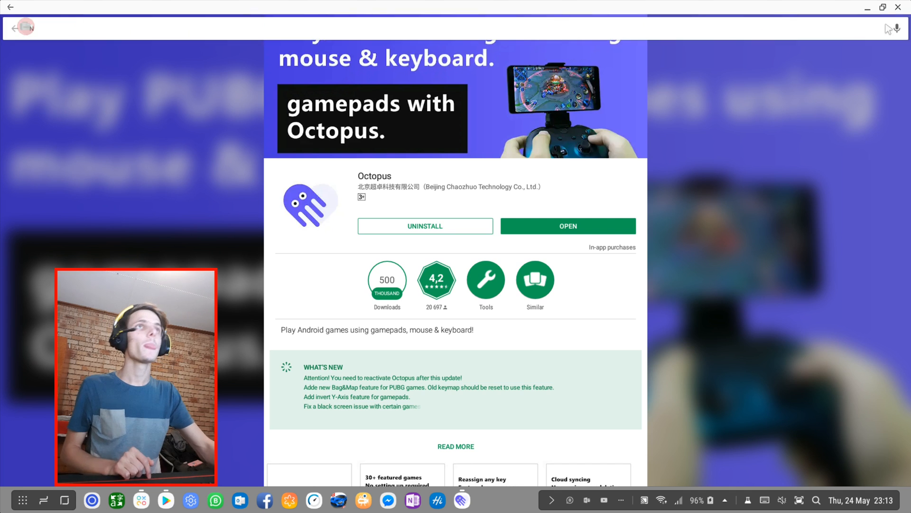
{"action": "type", "text": "Shaun Roselt"}
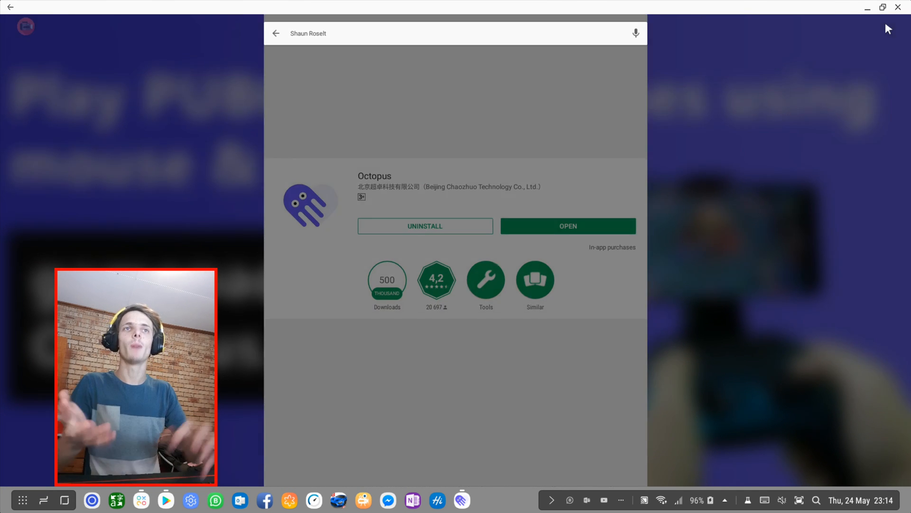
{"action": "left_click", "coordinate": [276, 33]}
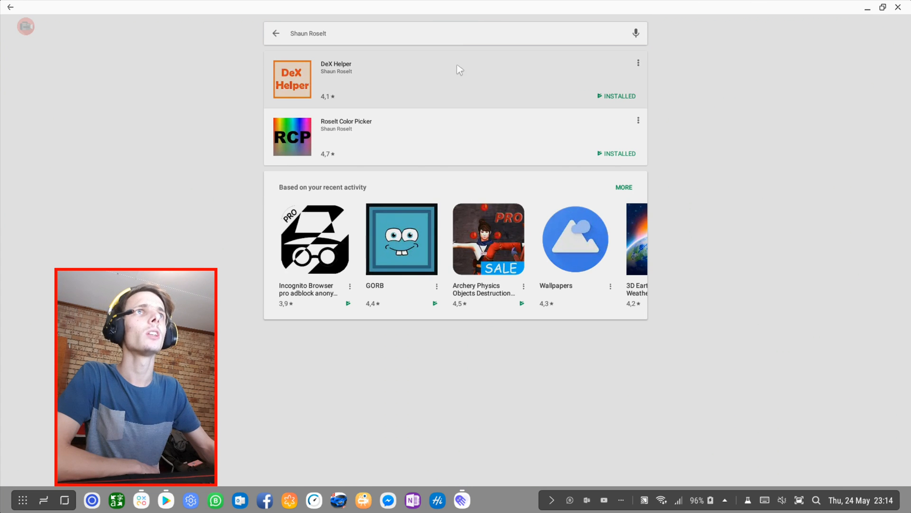
{"action": "mouse_move", "coordinate": [361, 134]}
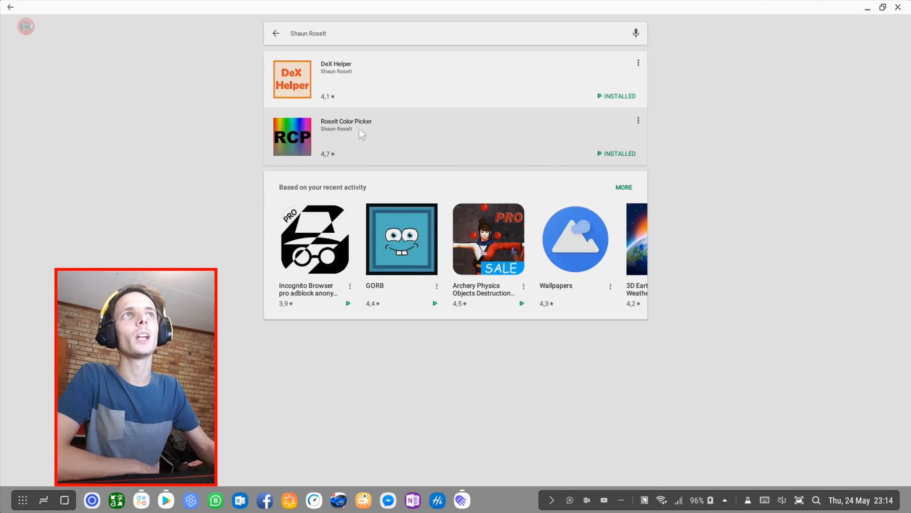
{"action": "mouse_move", "coordinate": [361, 117]}
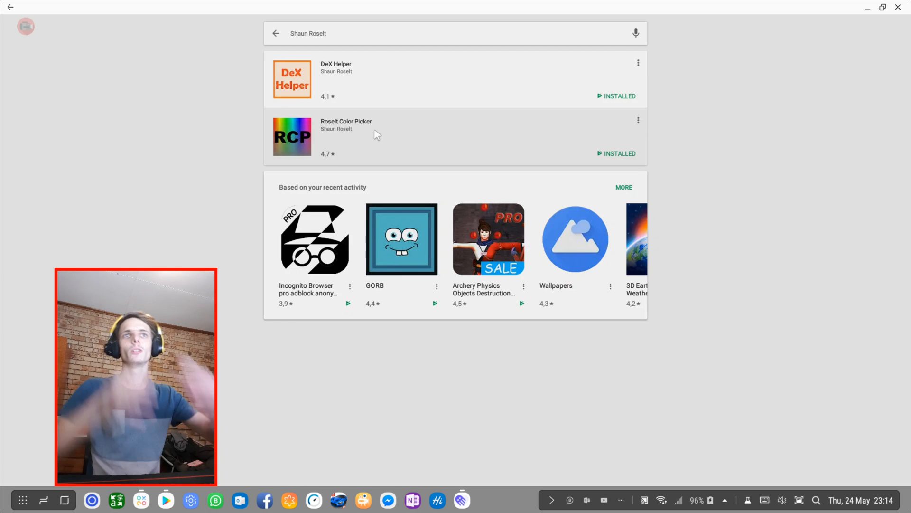
Open the DeX Helper listing from the results and scroll down its store page
{"action": "left_click", "coordinate": [346, 124]}
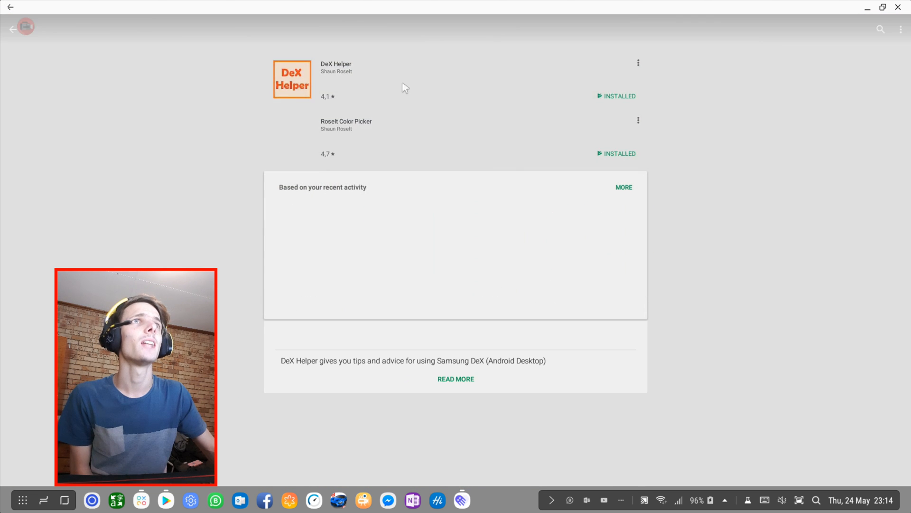
{"action": "left_click", "coordinate": [336, 67]}
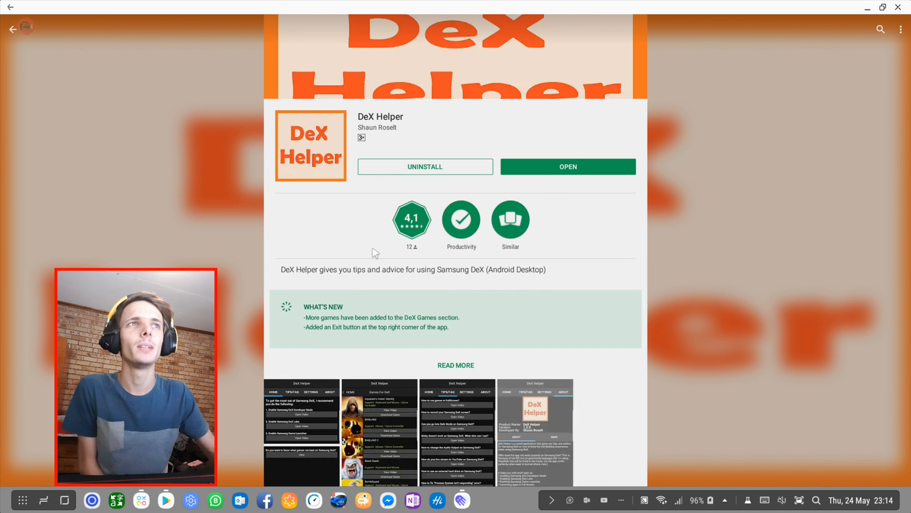
{"action": "scroll", "scroll_direction": "down", "scroll_amount": 3}
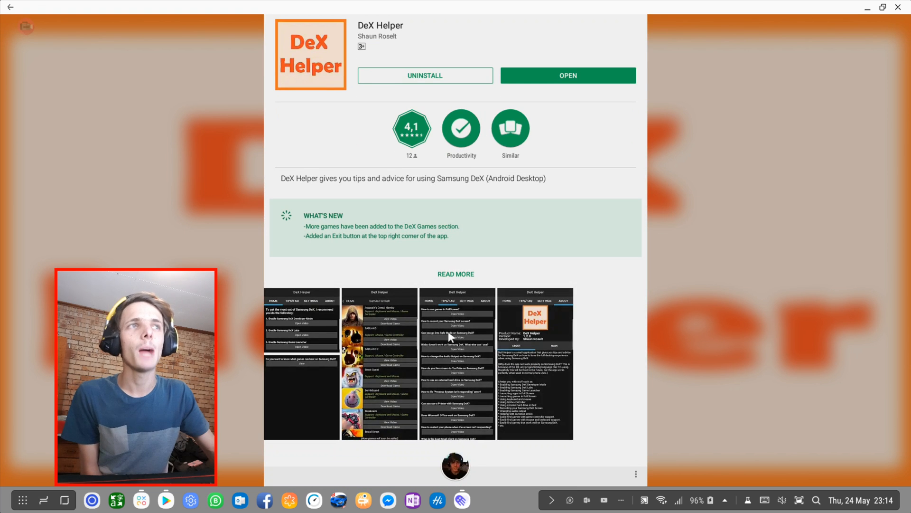